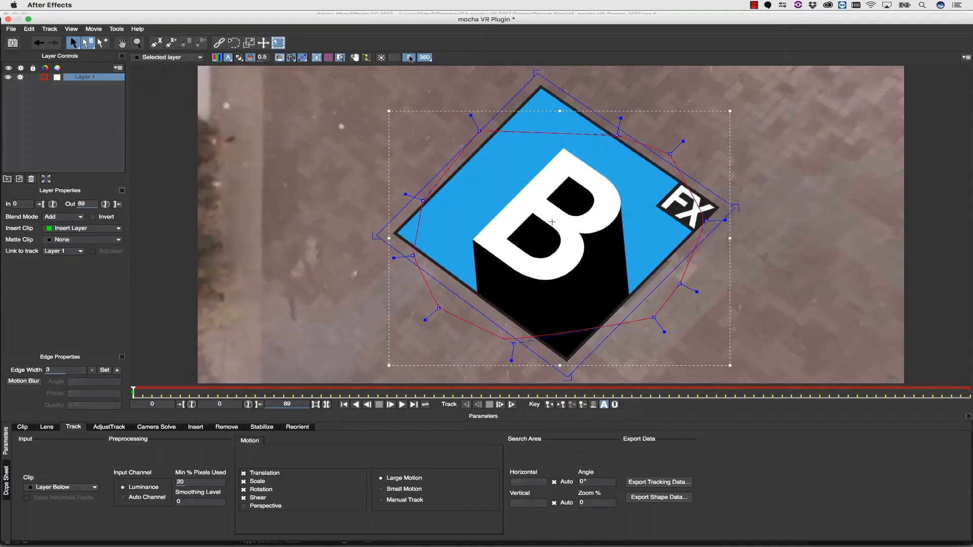
Launch mocha VR from Effect Controls to open its empty plugin workspace.
click(195, 427)
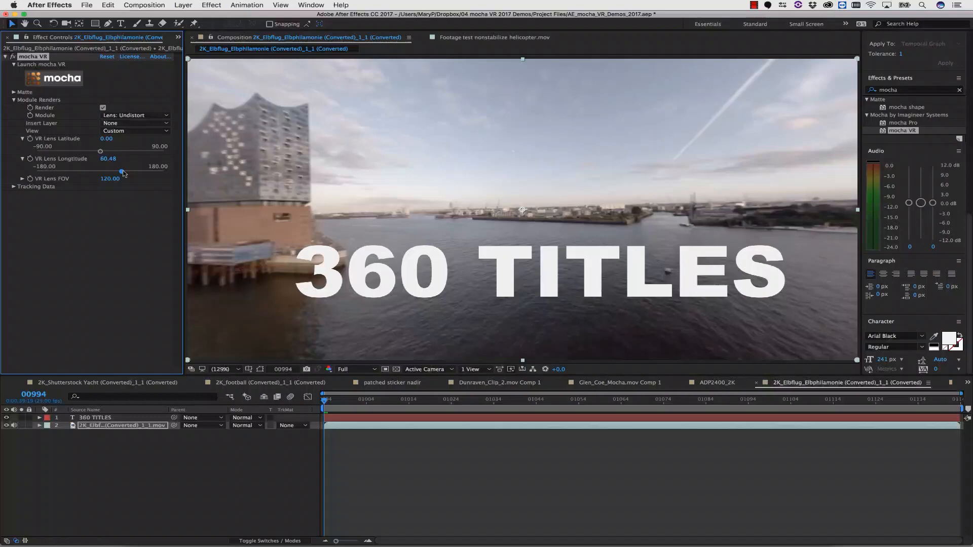
drag(101, 151, 103, 152)
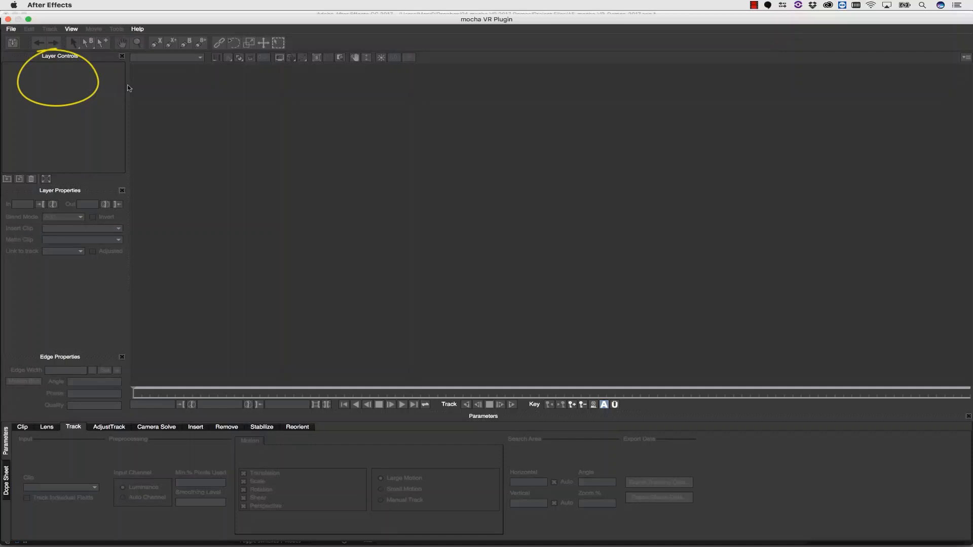
Use an Equirectangular lens, enable the 360 view, and pan down to the camera rig.
click(47, 426)
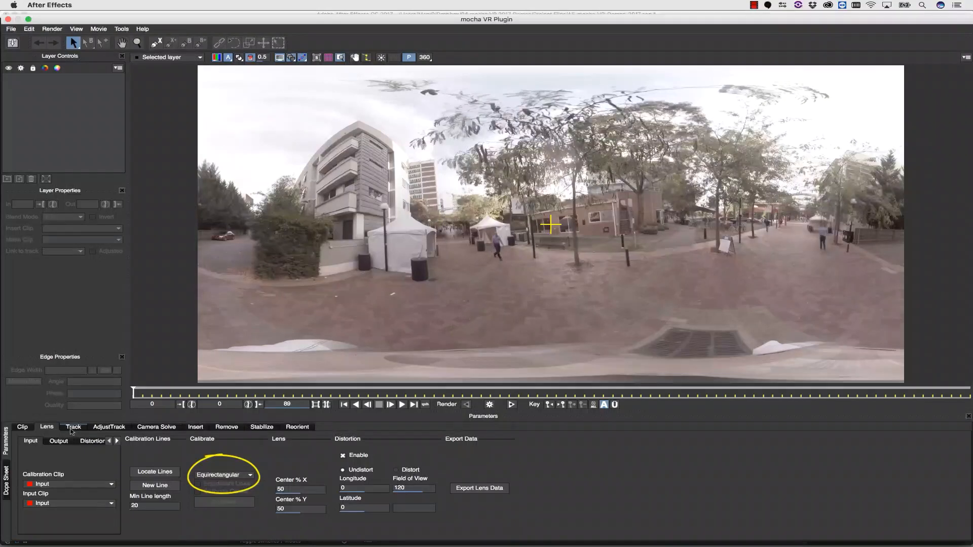
click(73, 427)
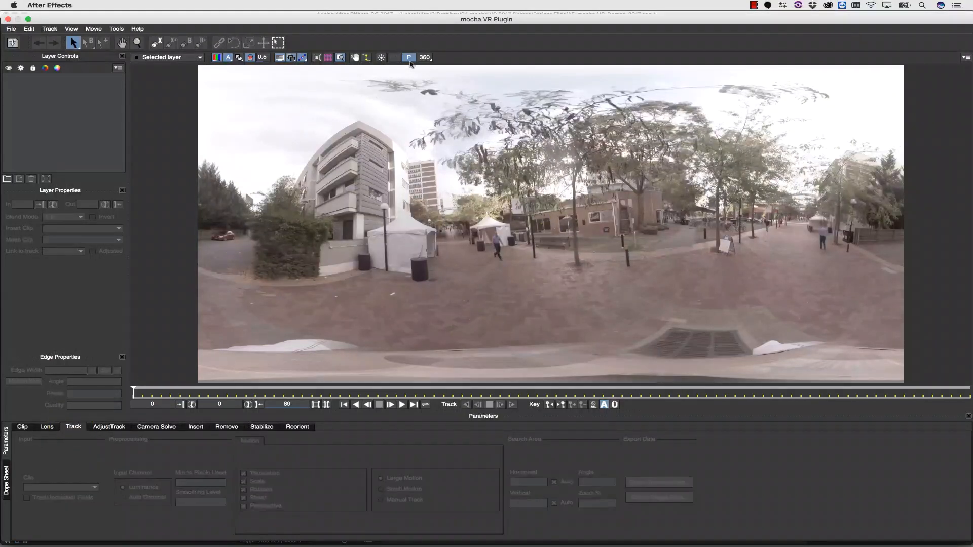
click(424, 57)
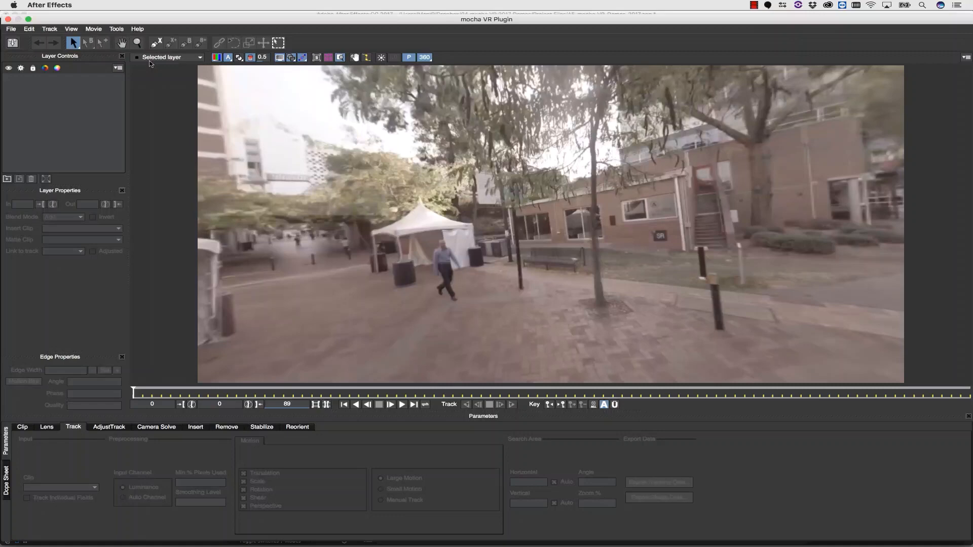
click(122, 42)
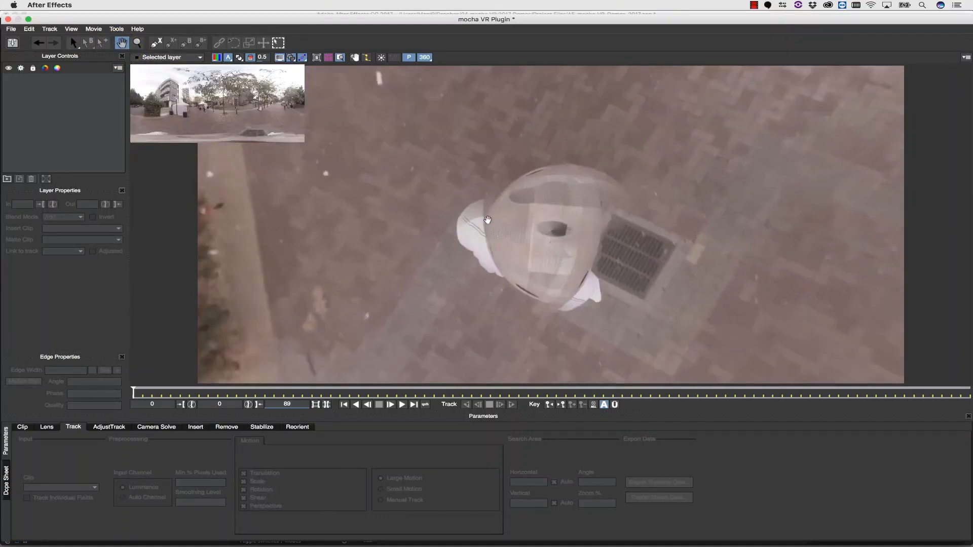
click(153, 42)
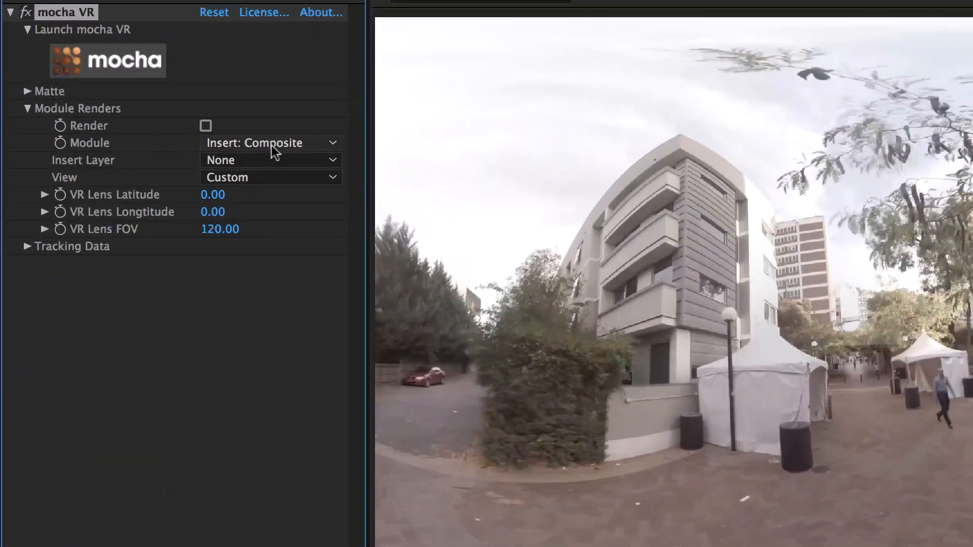
Set BorisFX_App_Icons.png as the mocha VR Insert Layer with Render enabled.
click(270, 160)
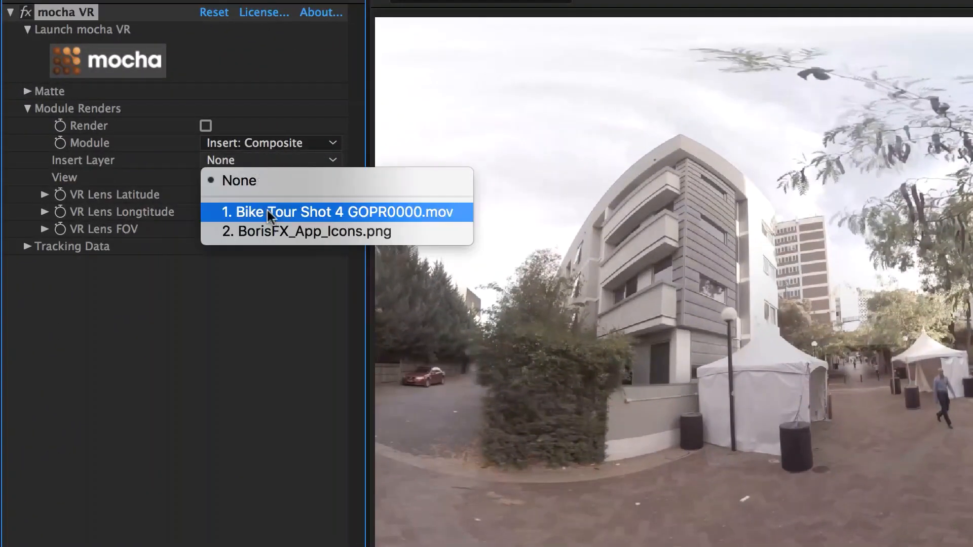
click(313, 232)
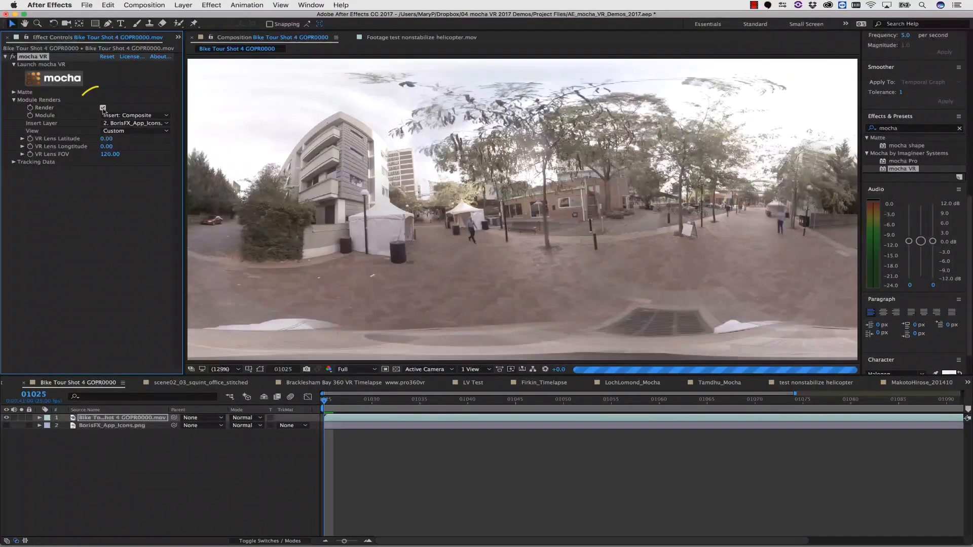
click(103, 108)
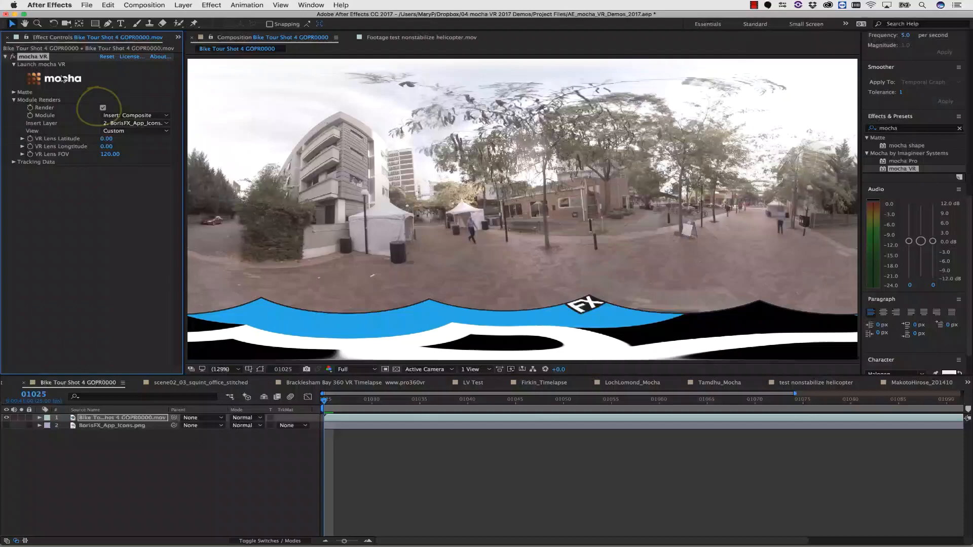
click(53, 78)
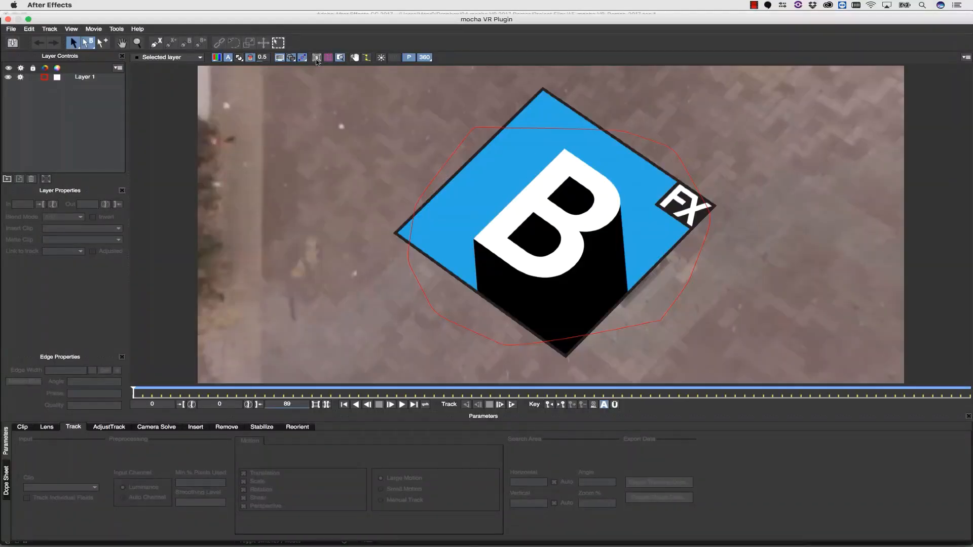
Show the surface, turn off 360 view, and enable Show Mesh under Insert Warp.
click(84, 77)
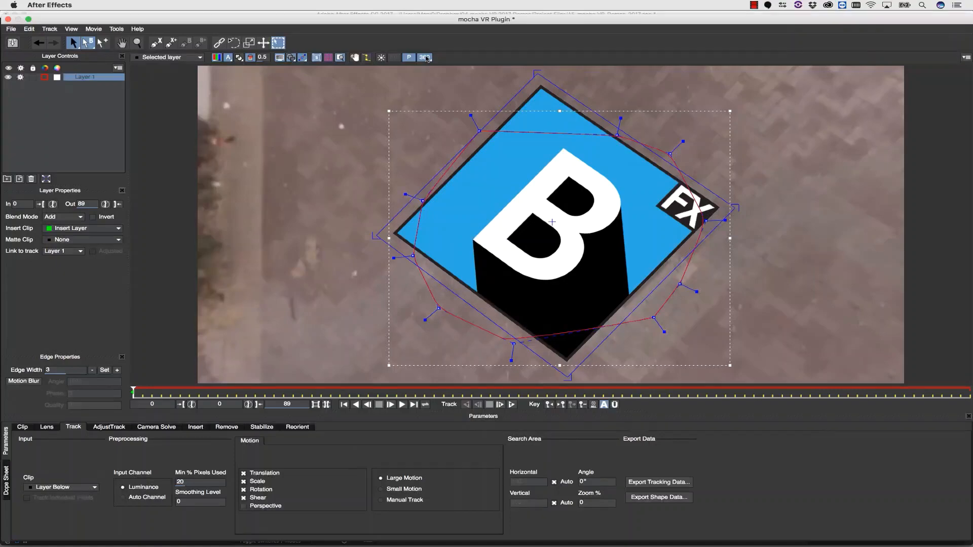
click(425, 58)
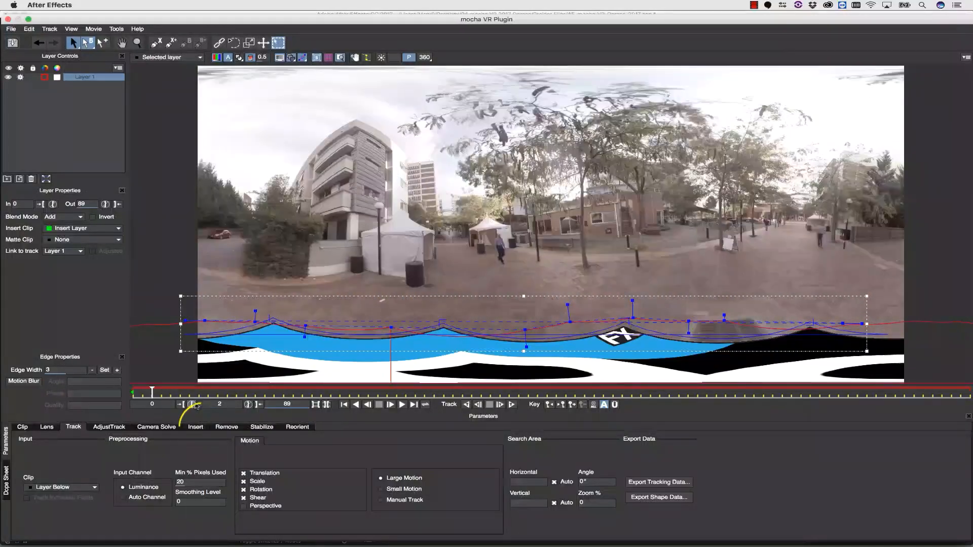
click(196, 427)
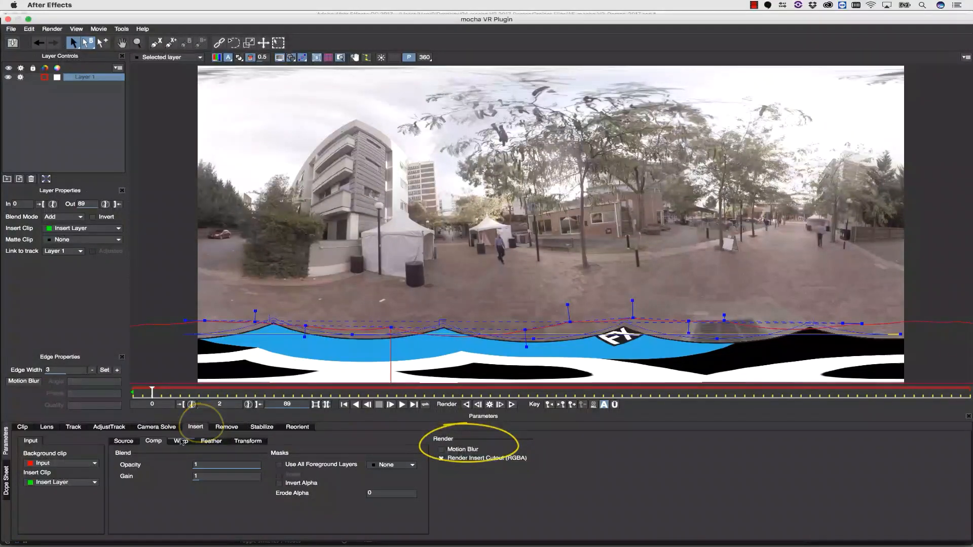
click(180, 440)
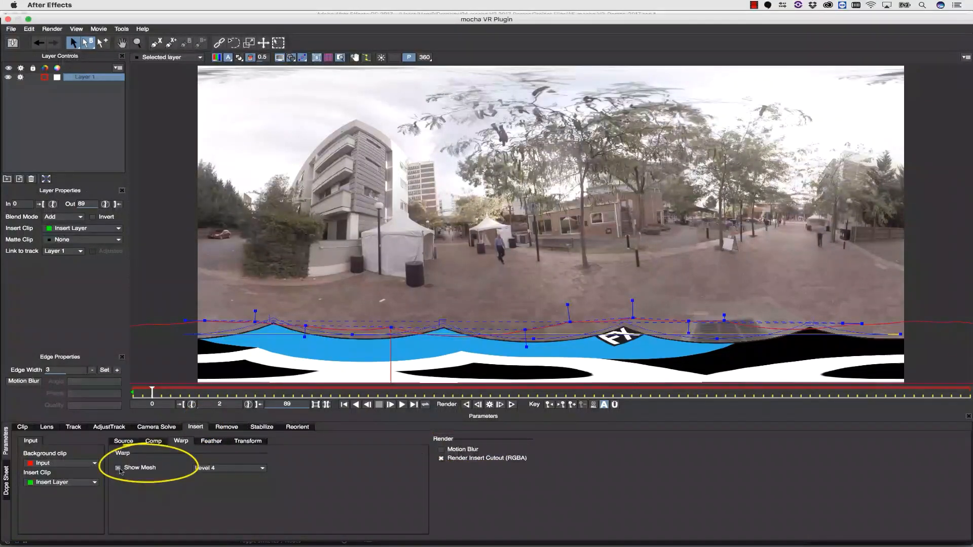
click(118, 468)
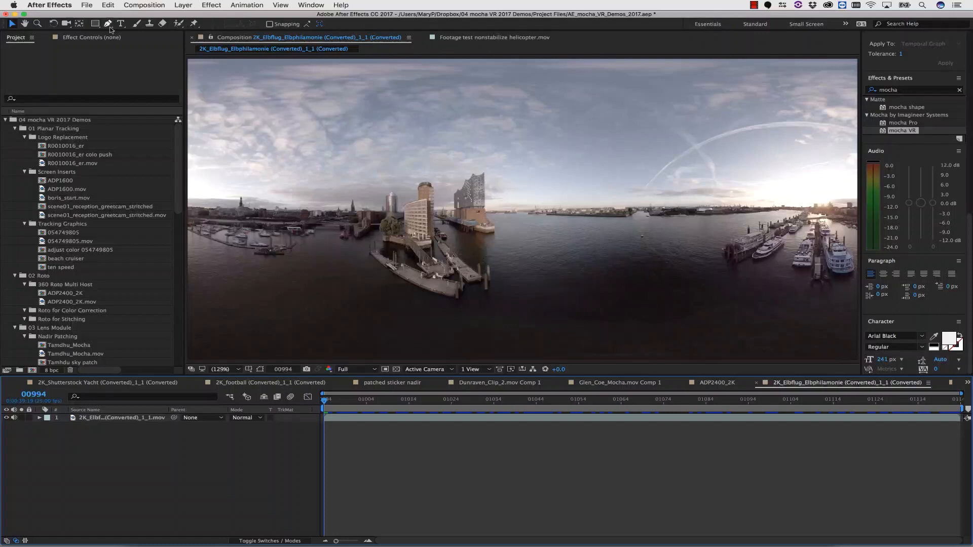
Add a '360 TITLES' text layer over the harbour footage with the Type tool.
click(121, 24)
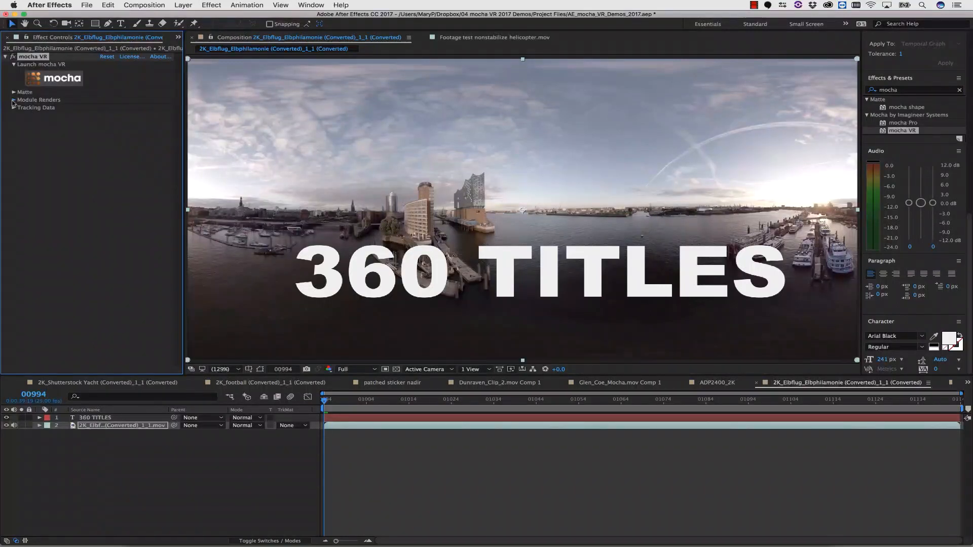
Set the mocha VR Module to Lens: Undistort and aim the view across the water.
click(14, 100)
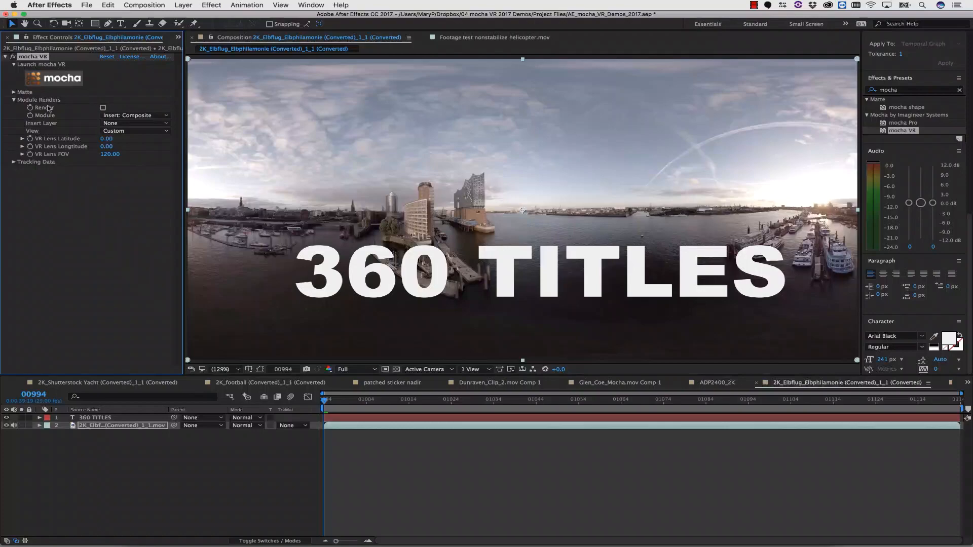
click(135, 115)
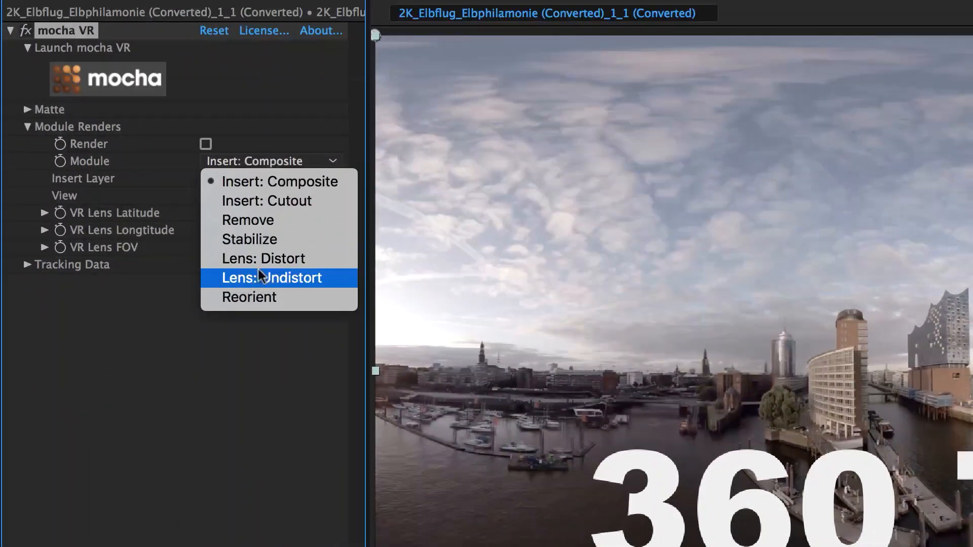
click(272, 277)
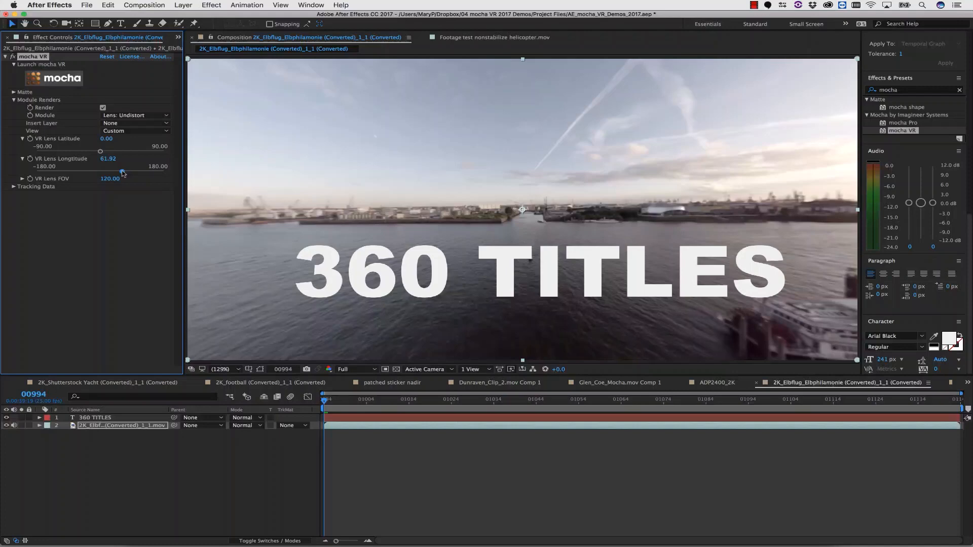
drag(100, 152, 124, 152)
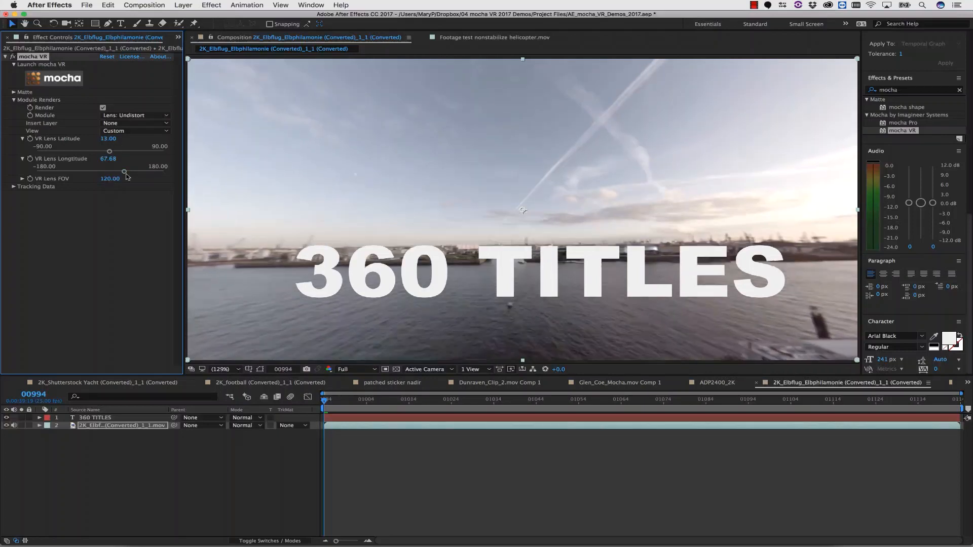
mouse_move(120, 413)
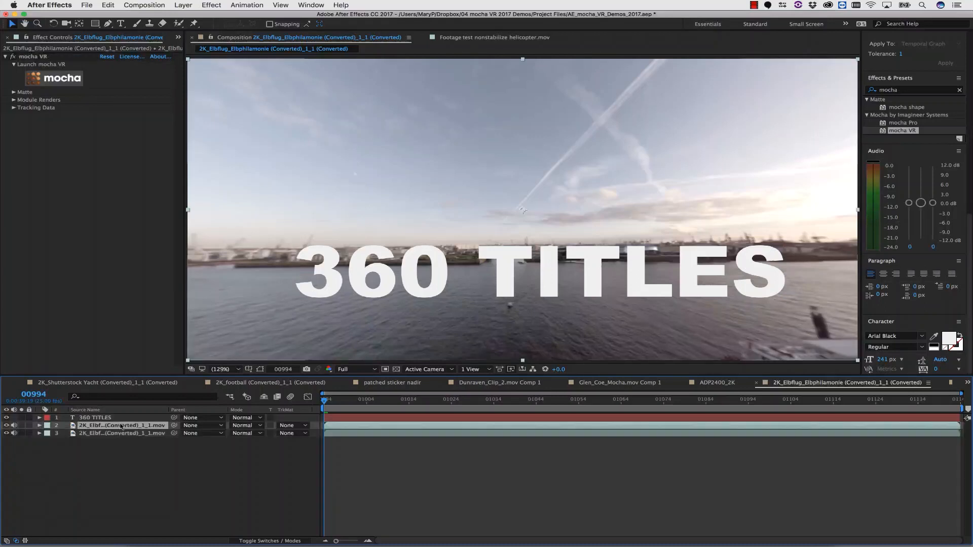
Pre-compose the title and one footage layer into a composition named '360 titles'.
click(94, 418)
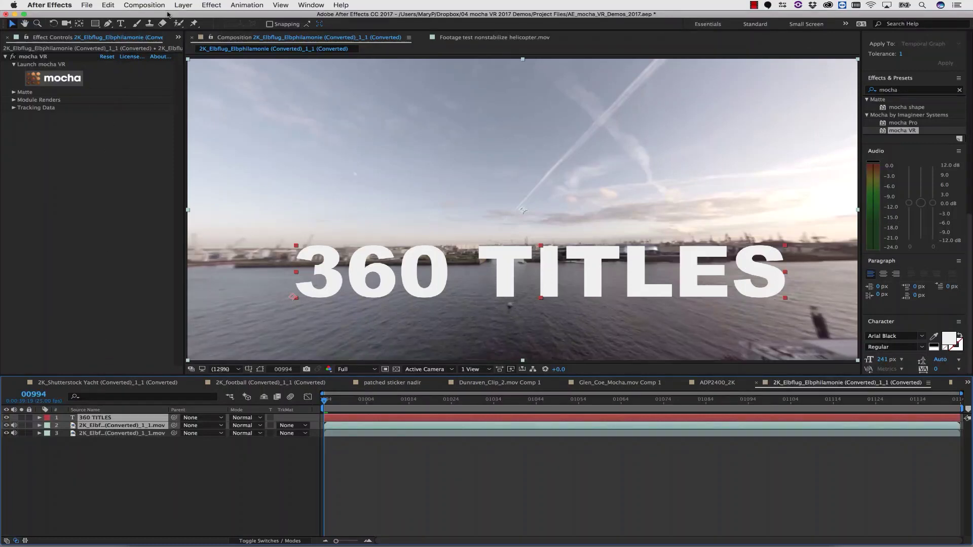
click(182, 5)
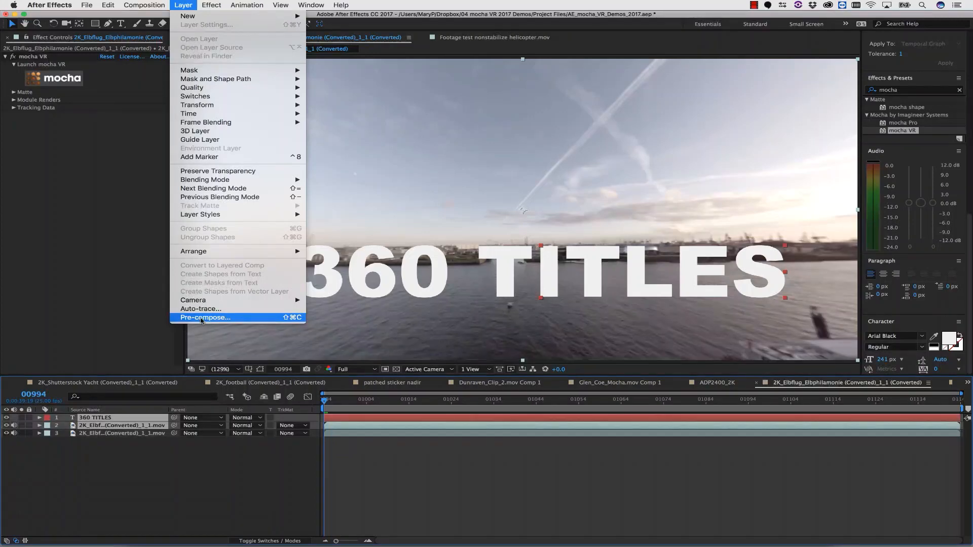
click(205, 317)
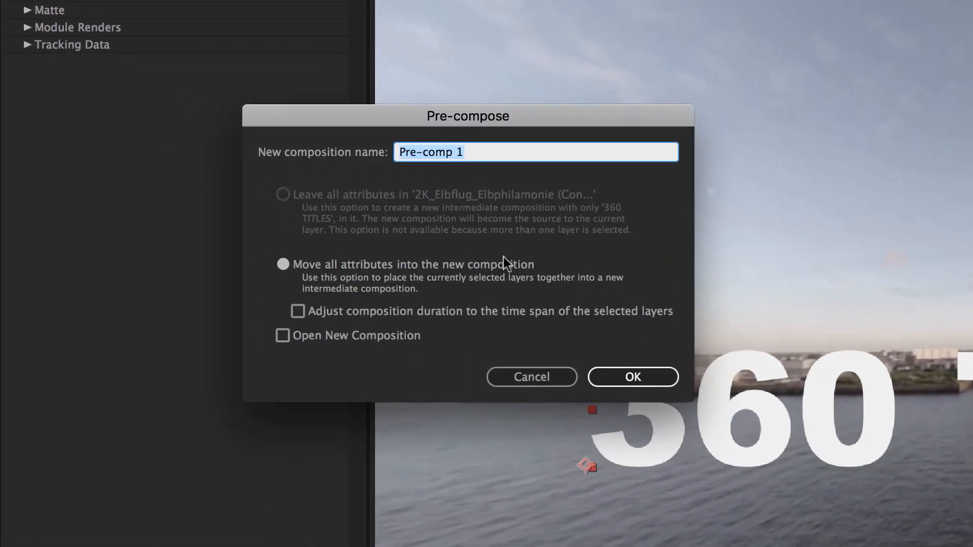
text(360)
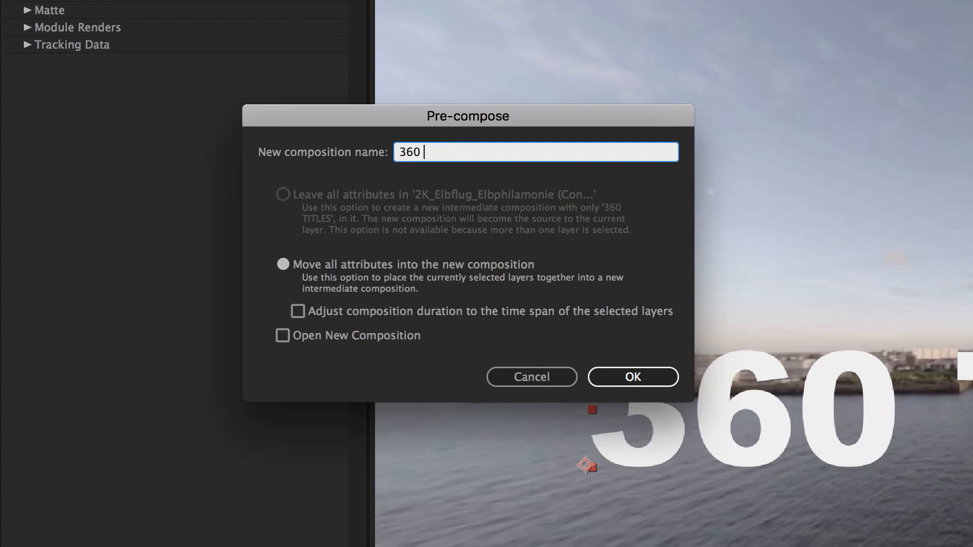
text(titles)
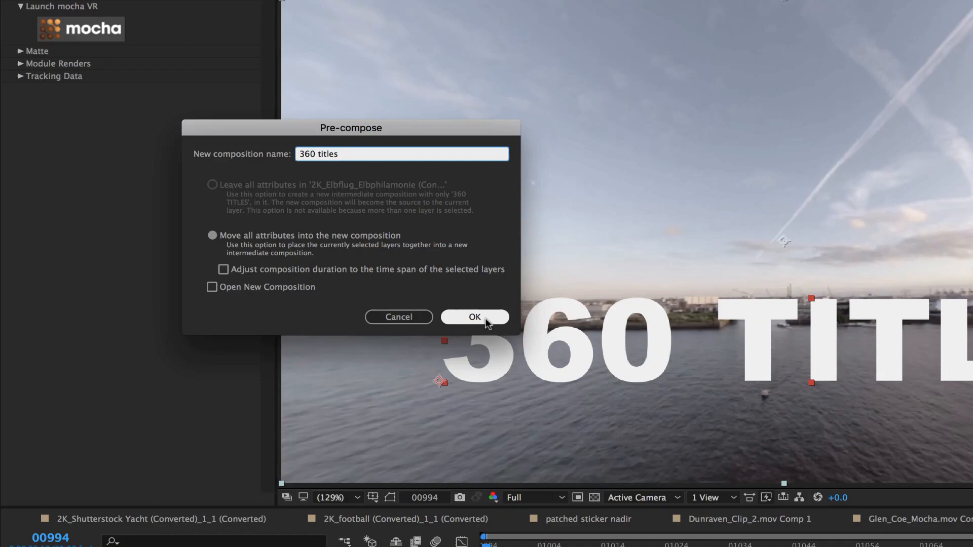
click(474, 317)
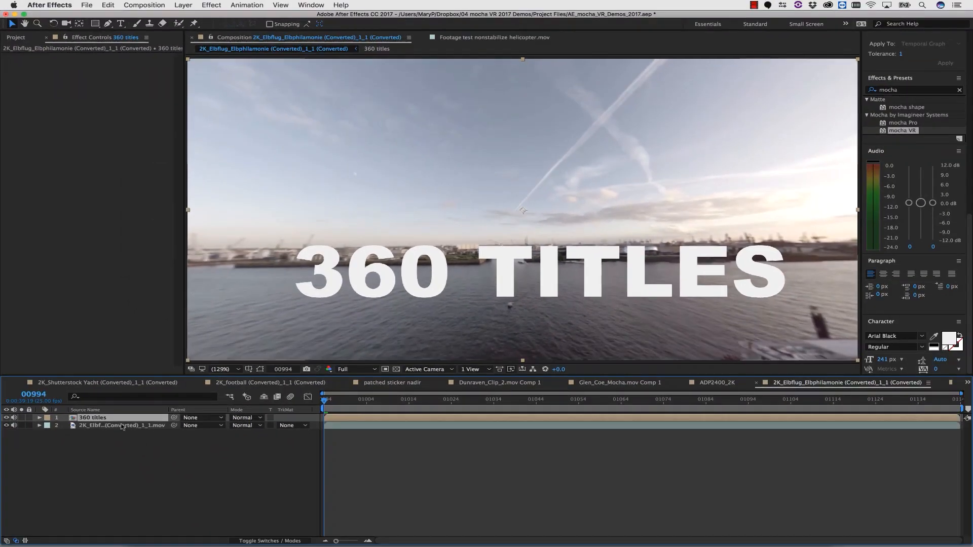
click(121, 426)
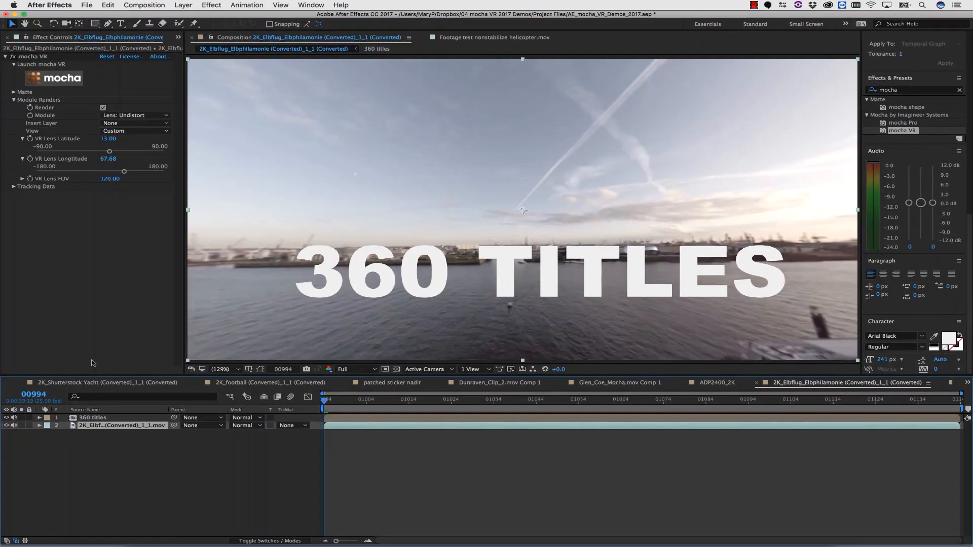
click(34, 56)
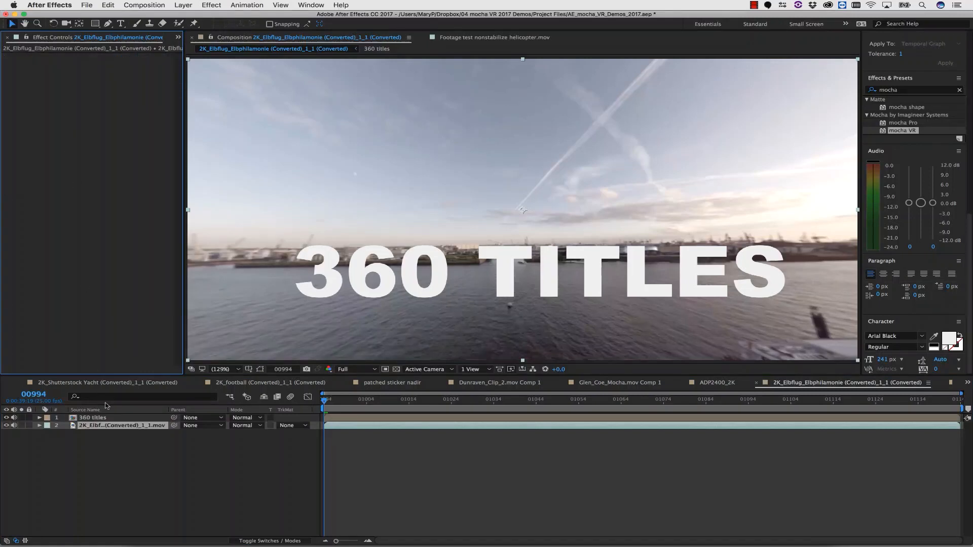
Apply mocha VR to the 360 titles layer with Module set to Lens: Distort.
click(91, 417)
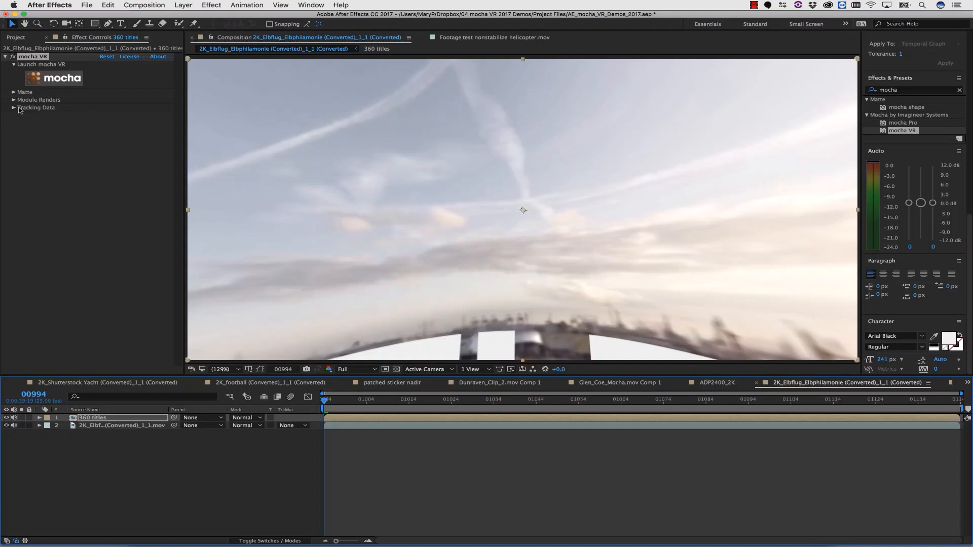
click(14, 99)
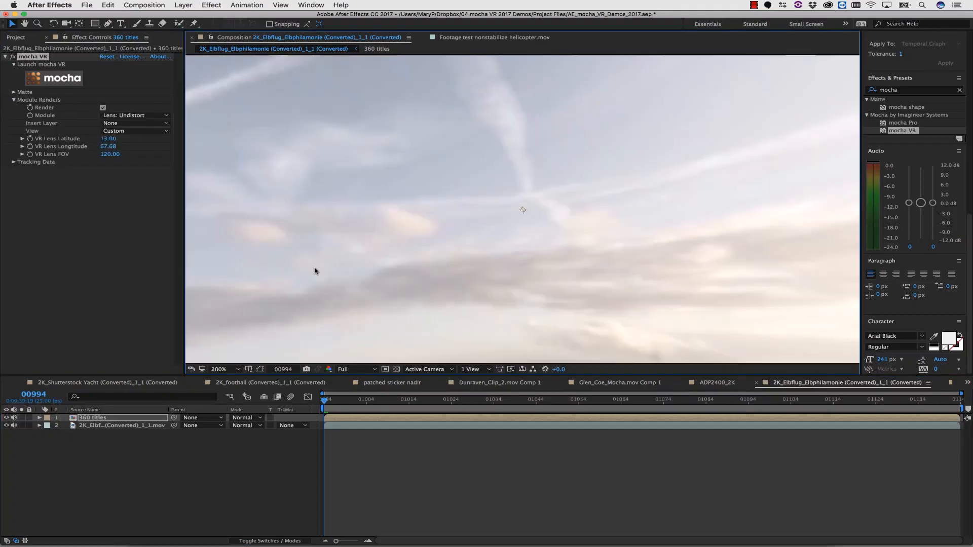
mouse_move(158, 115)
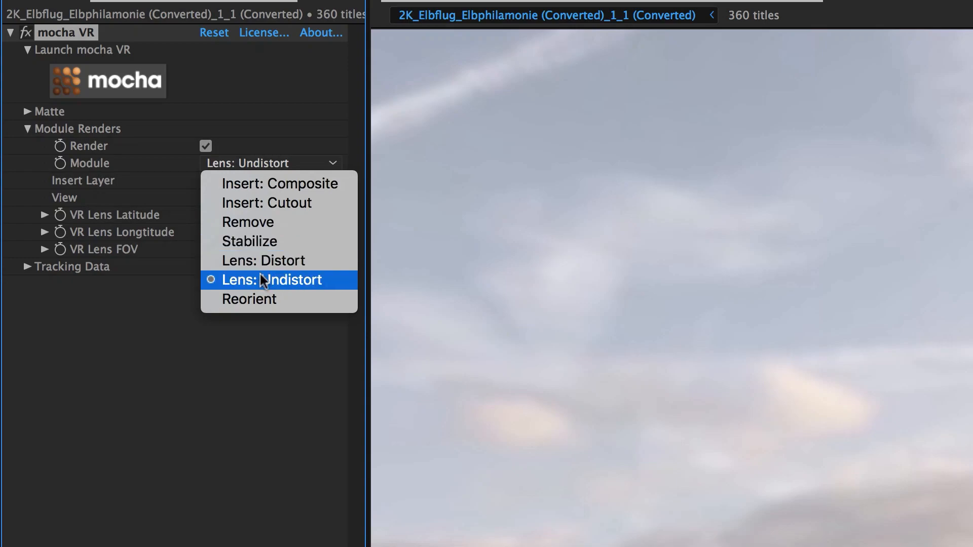
click(269, 260)
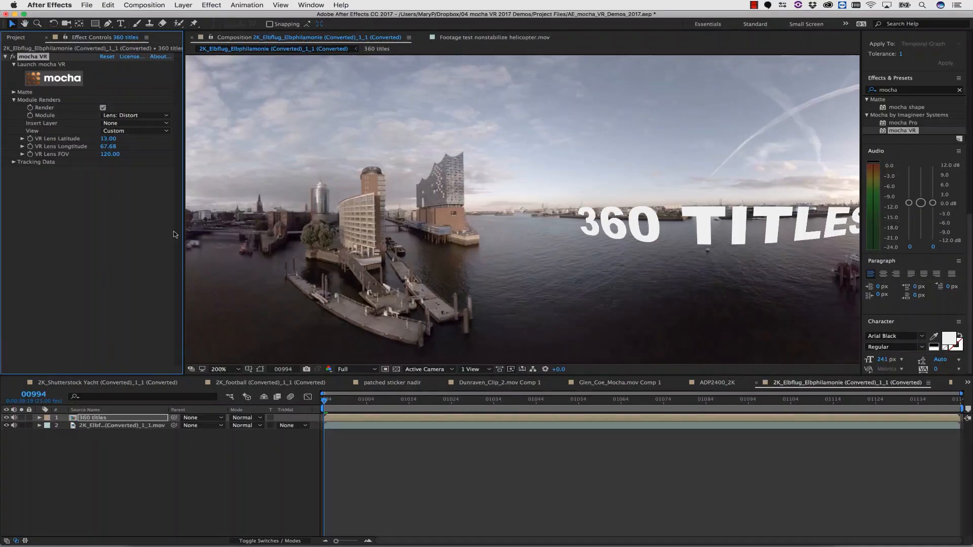
click(13, 162)
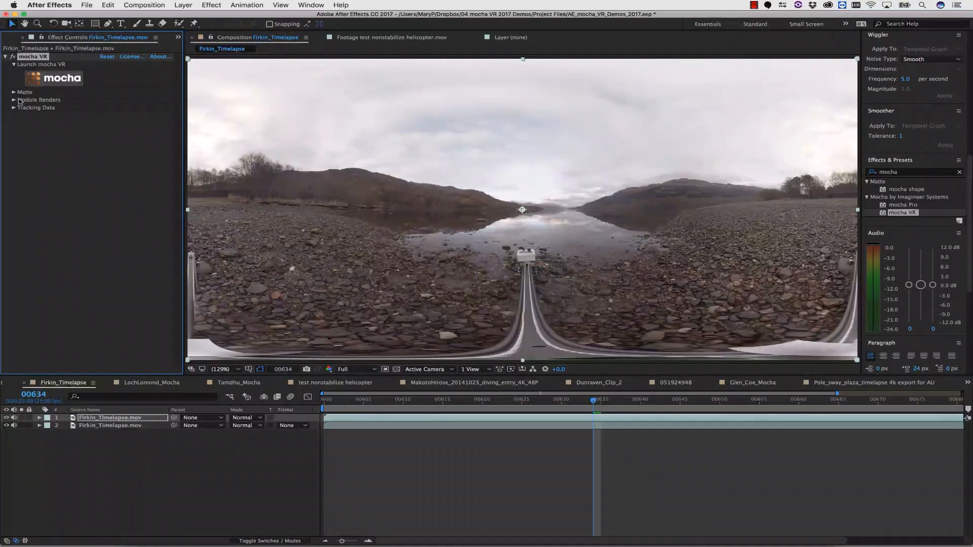
Set Module to Lens: Undistort with Render on, latitude -89.28 and FOV 159.86.
click(13, 100)
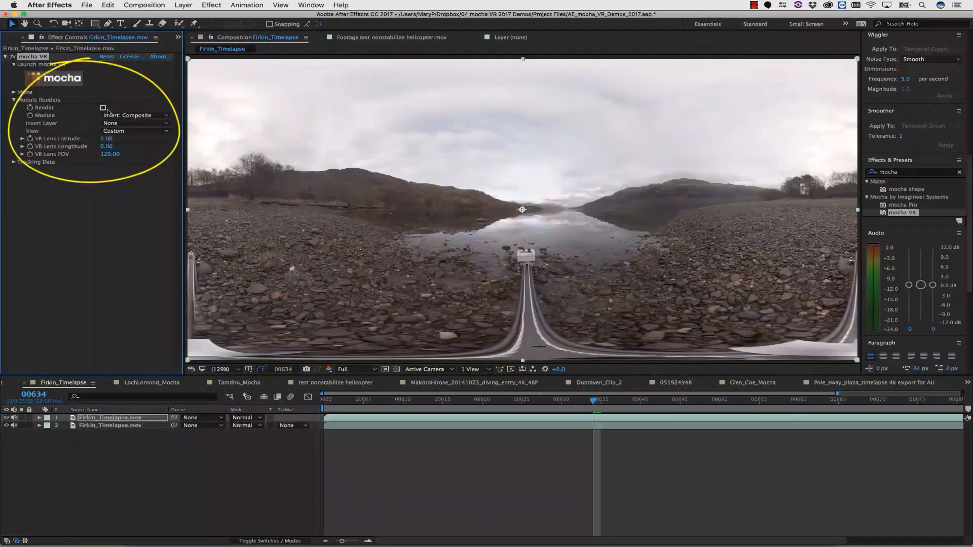
click(135, 115)
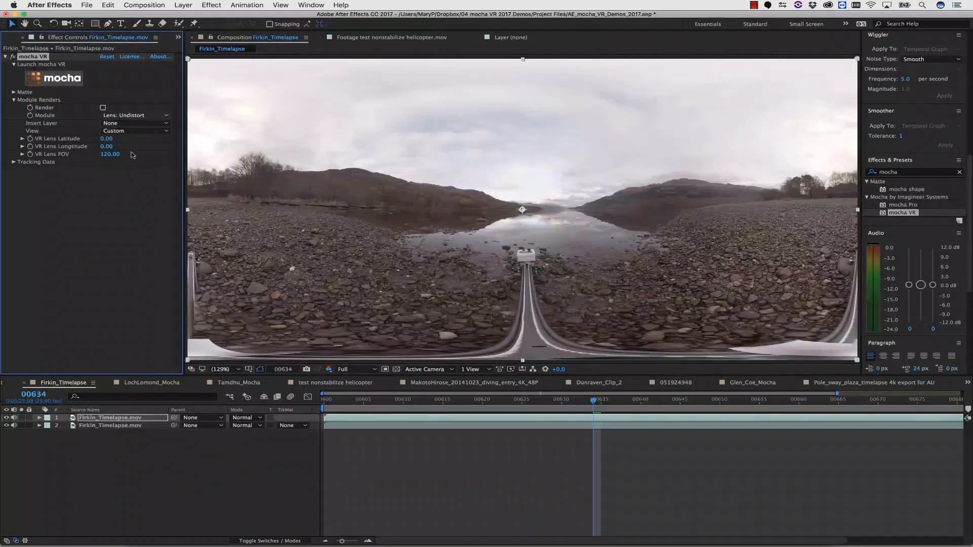
click(103, 108)
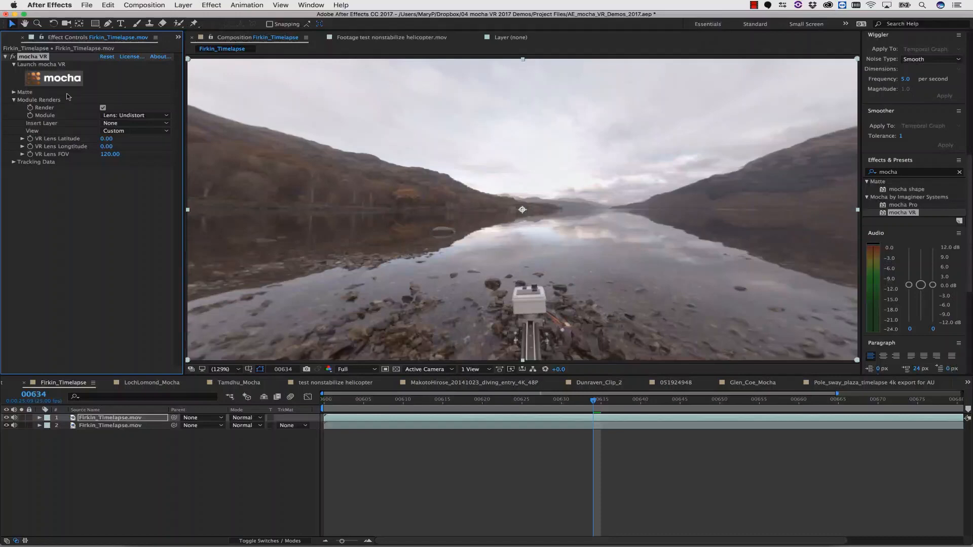
click(22, 138)
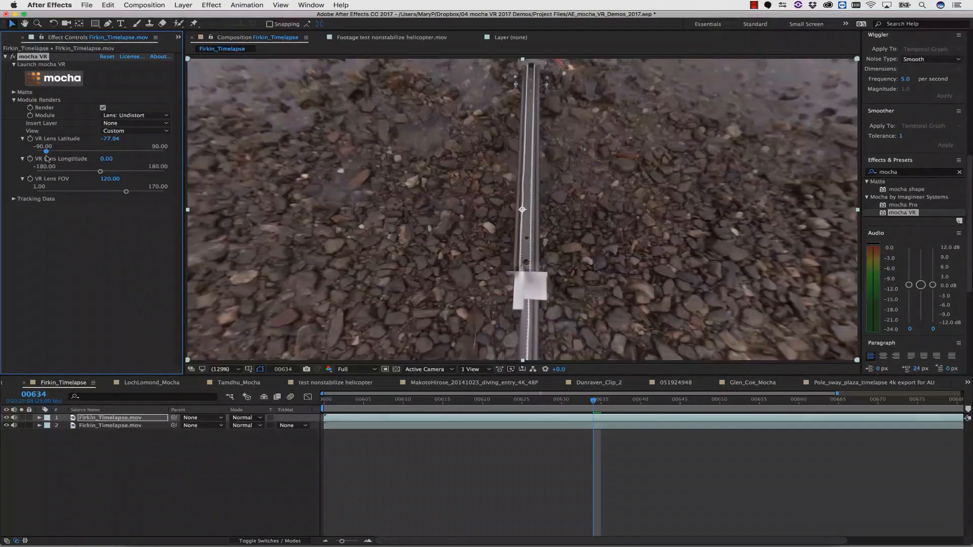
drag(126, 192, 112, 191)
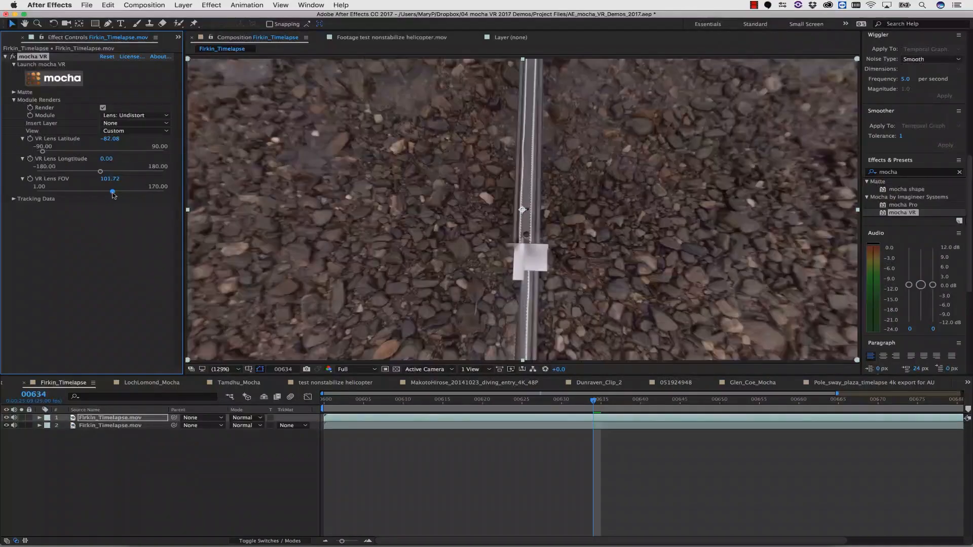
drag(112, 191, 156, 191)
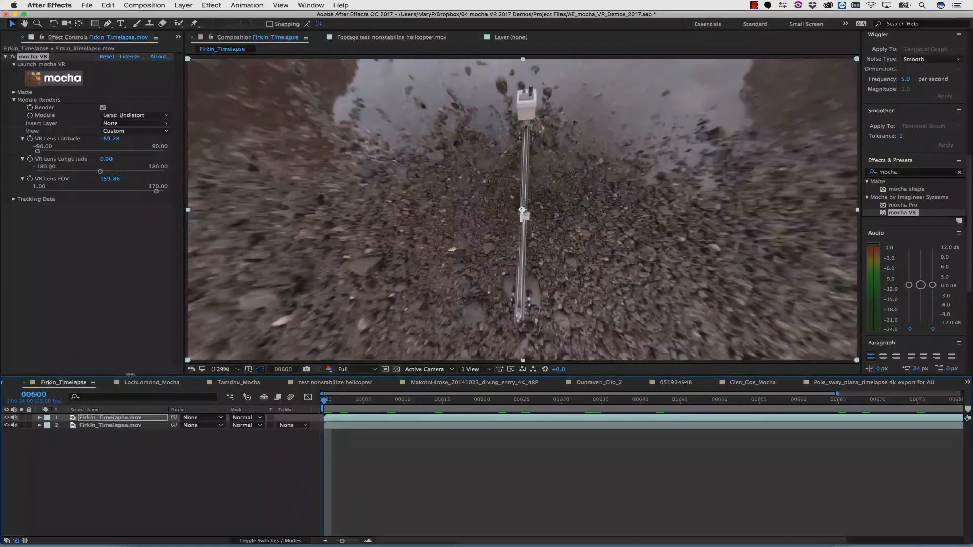
click(149, 23)
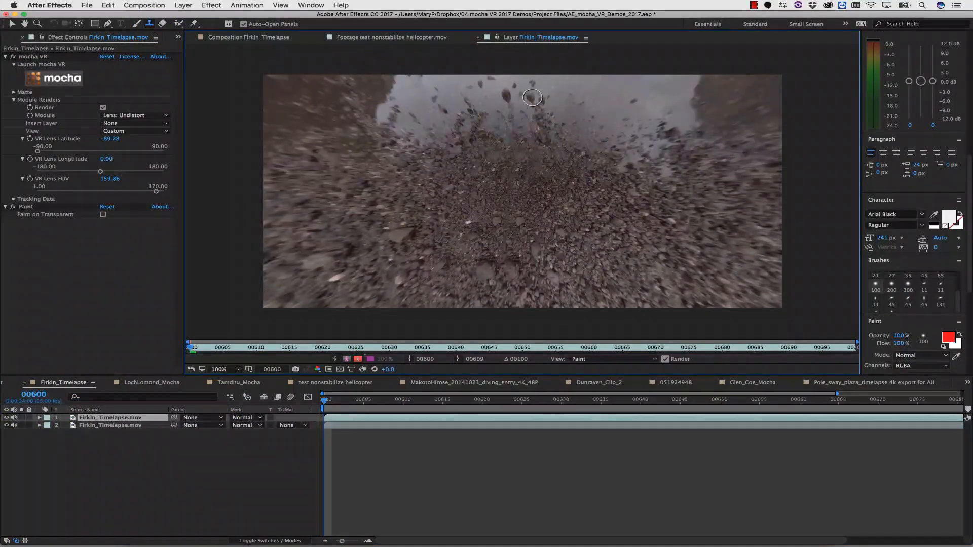
mouse_move(534, 208)
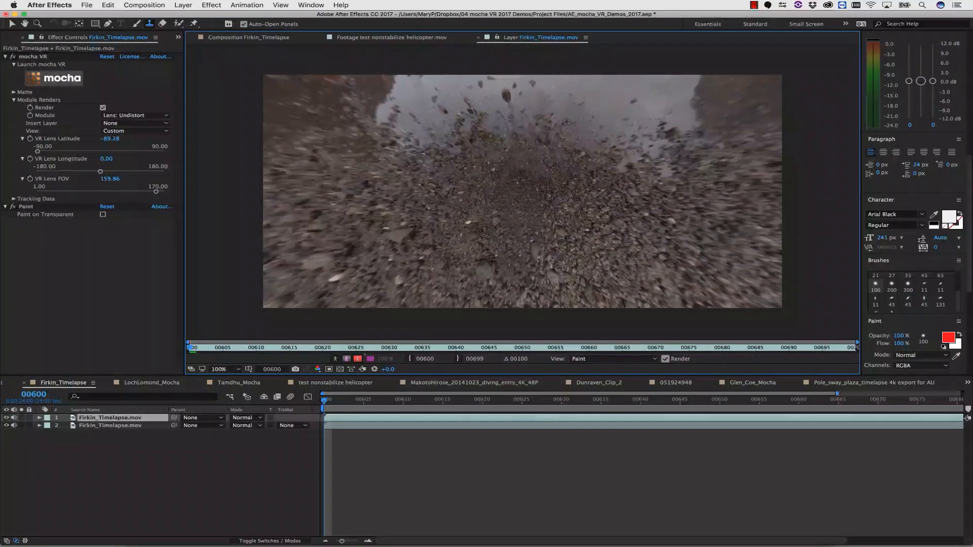
Paint over the slider rig with Clone Stamp strokes Clone 1–8.
click(38, 417)
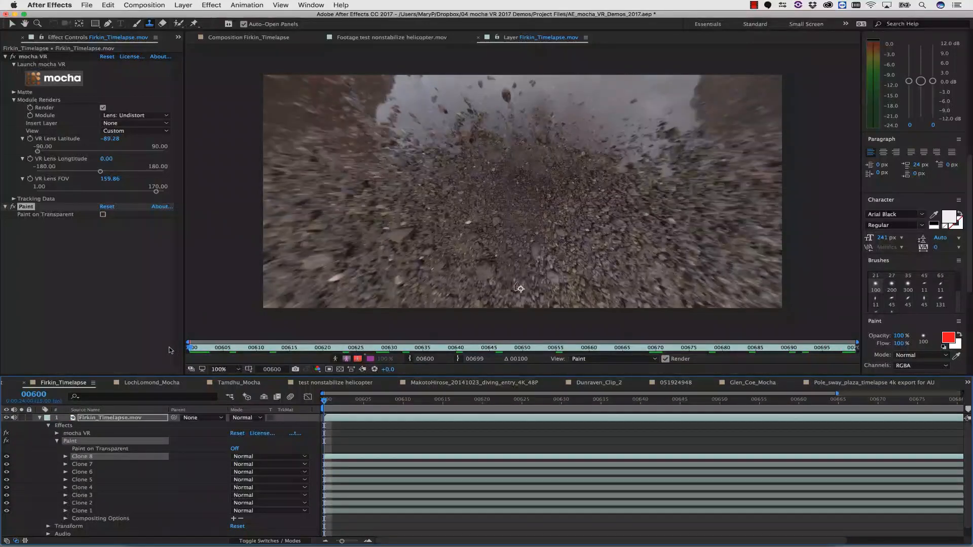
mouse_move(323, 250)
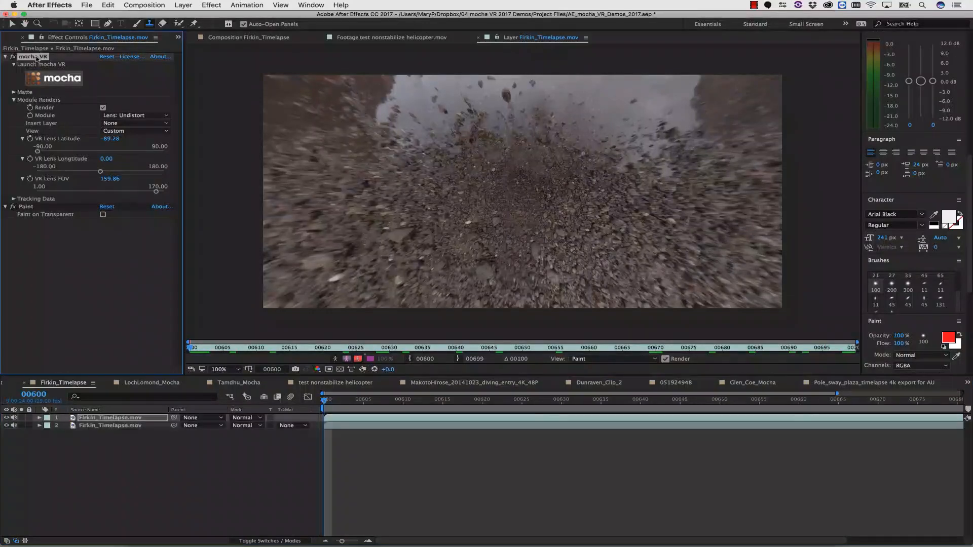
Pre-compose the painted Firkin timelapse layer into a new composition named 'clone paint rig'.
click(183, 5)
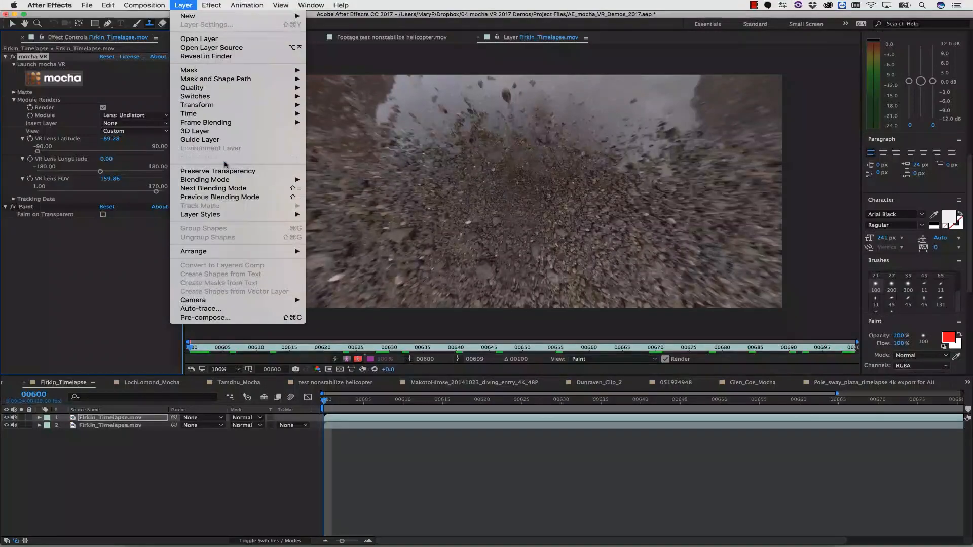
click(205, 317)
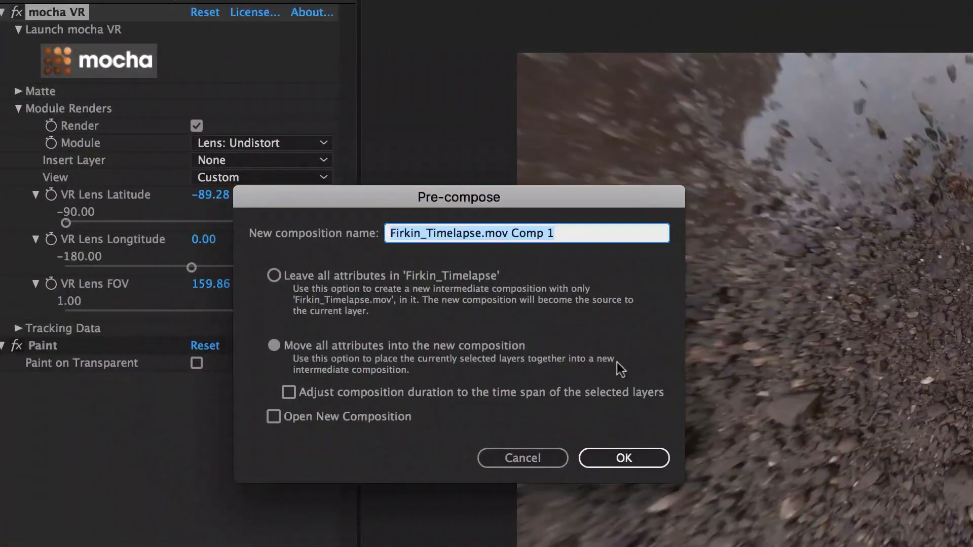
text(clone)
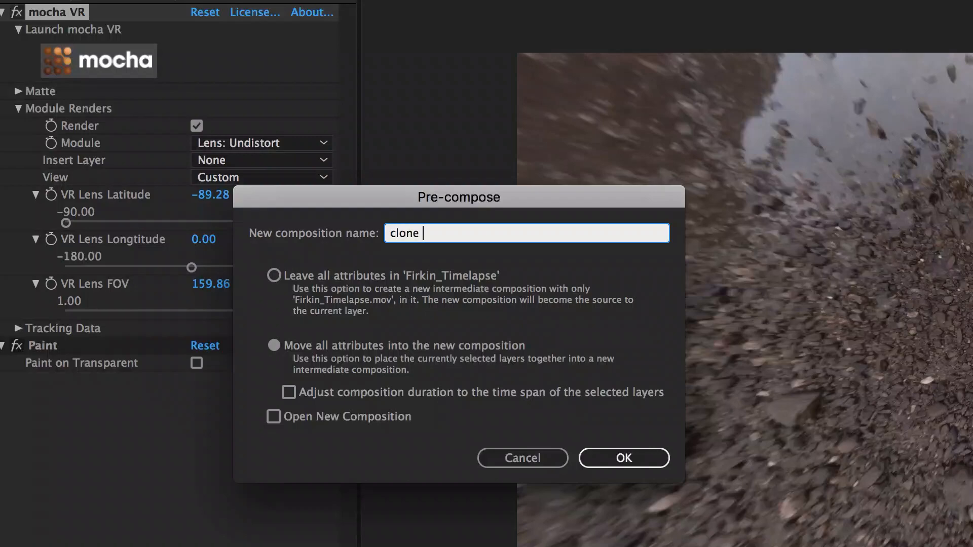
text(paint rig)
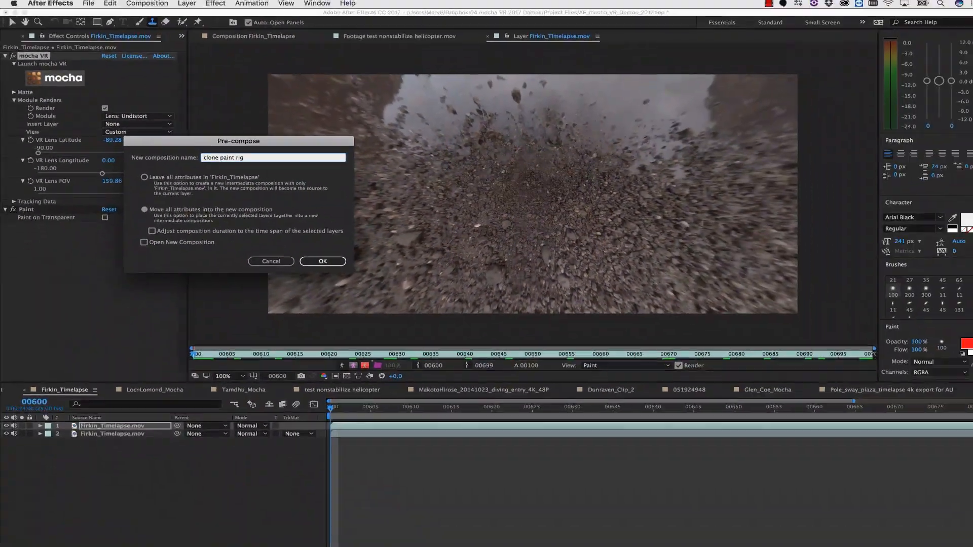
click(322, 262)
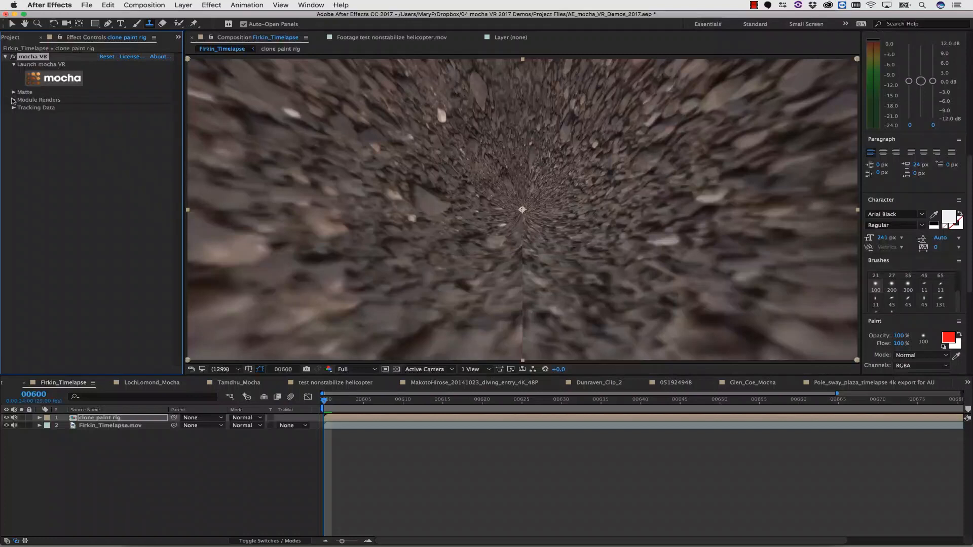
Change the mocha VR Module Renders module to Lens: Distort on the clone paint rig layer.
click(12, 99)
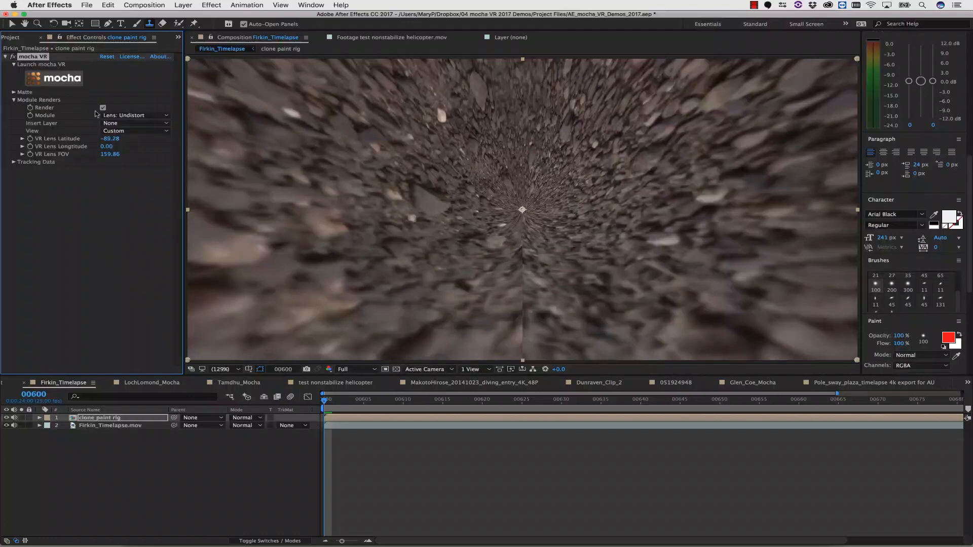
click(134, 115)
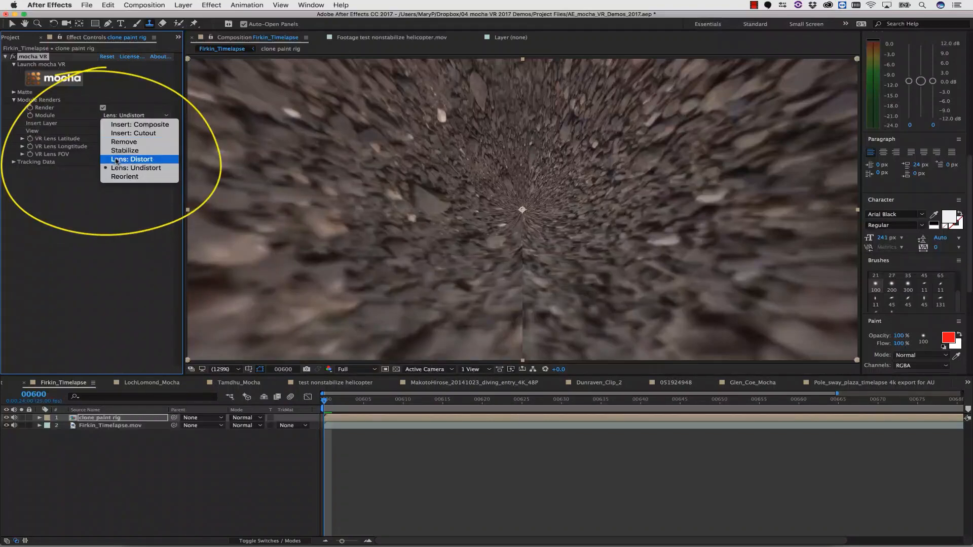
click(131, 159)
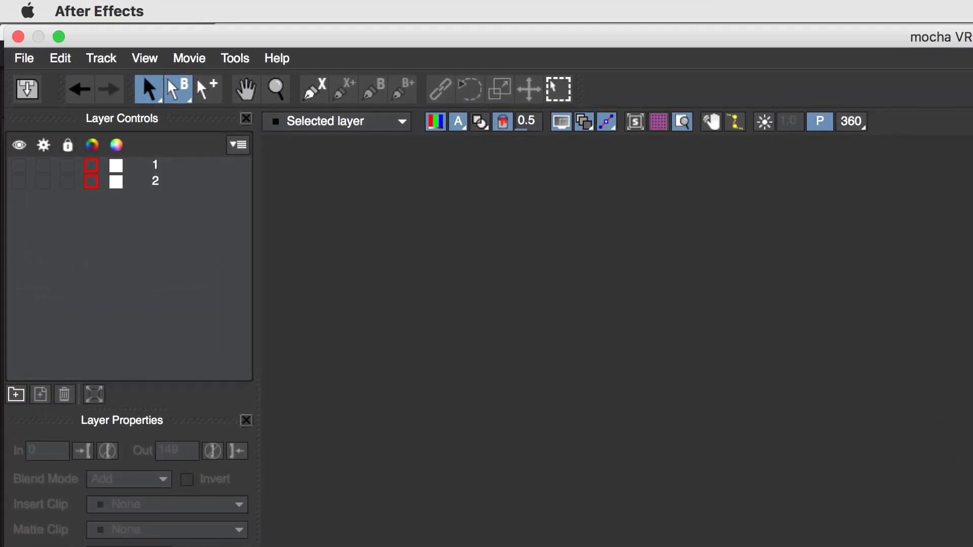
Bring up the Export Rendered Clip dialog for Remove_Input, frames 0 to 149.
click(24, 58)
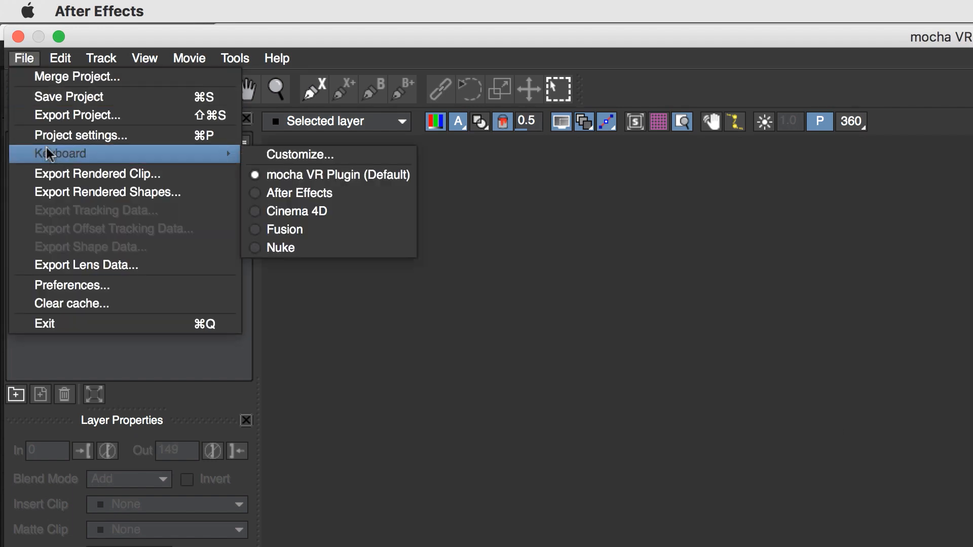
click(97, 174)
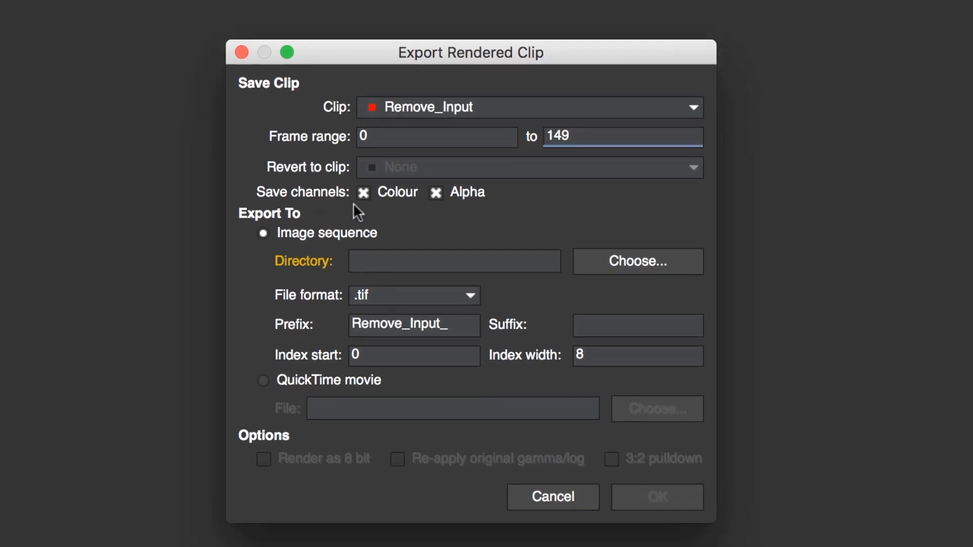
mouse_move(370, 404)
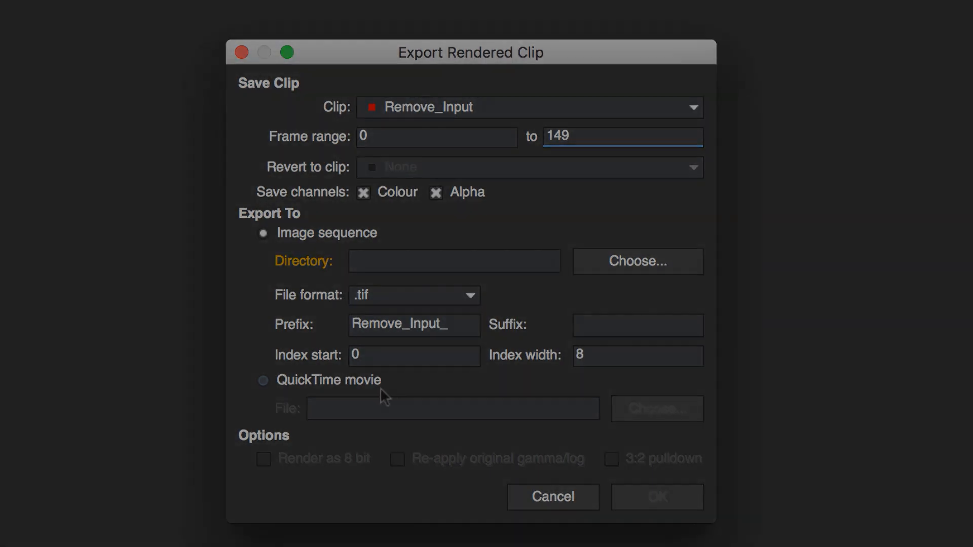
click(552, 497)
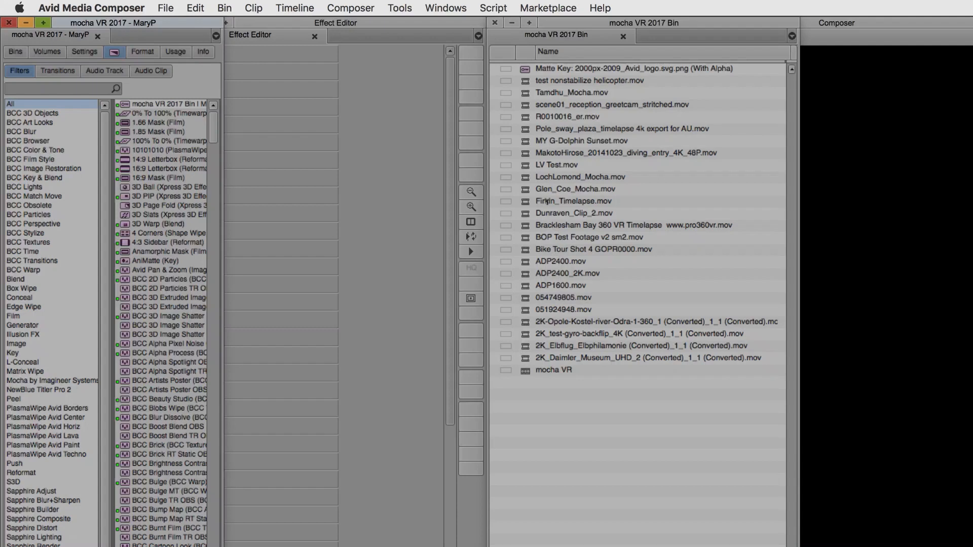
Expand Module Renders on Avid's Mocha VR effect and enable Render, keeping Lens: Undistort.
click(53, 381)
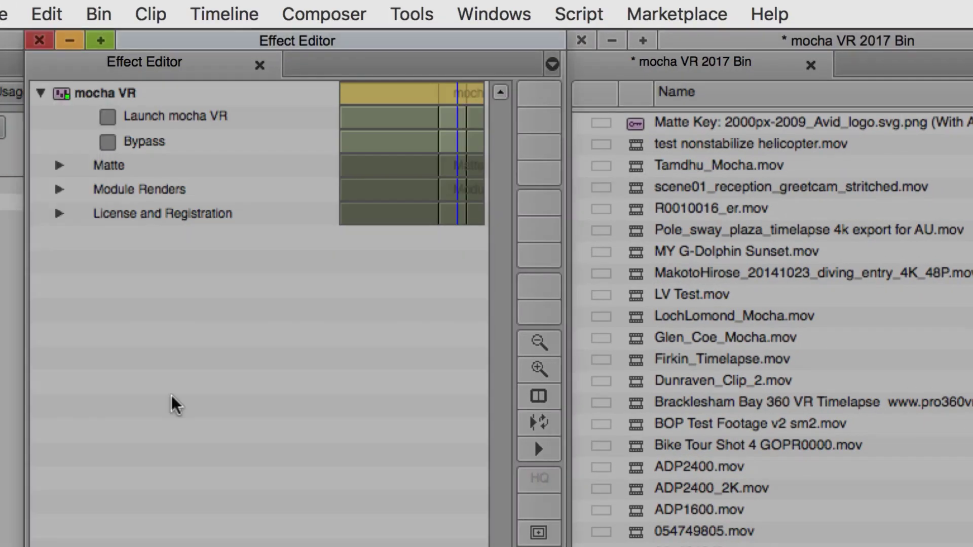
mouse_move(122, 127)
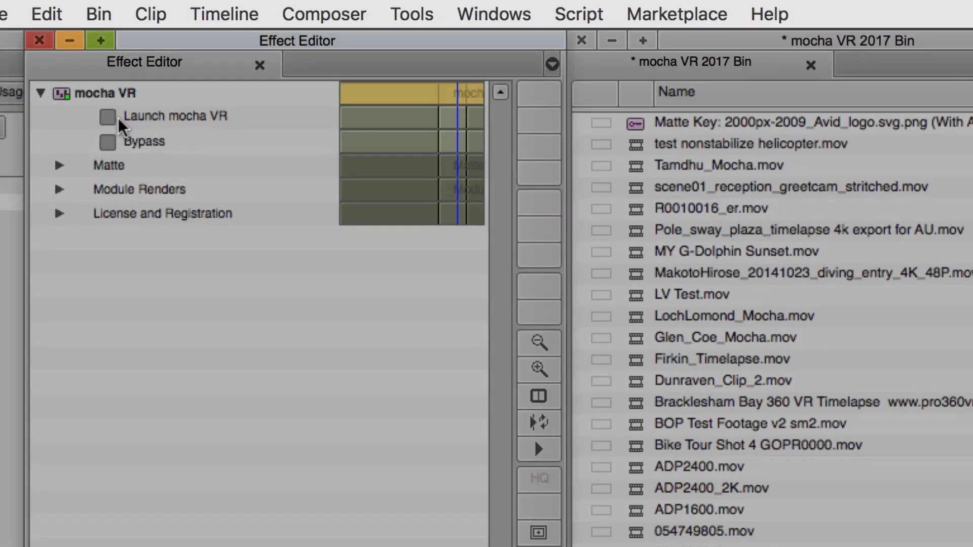
click(60, 189)
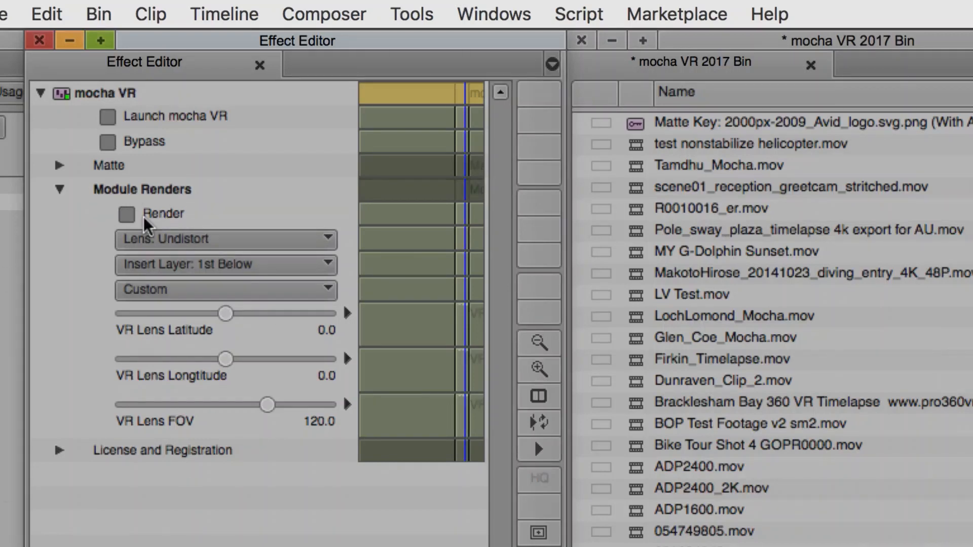
click(225, 240)
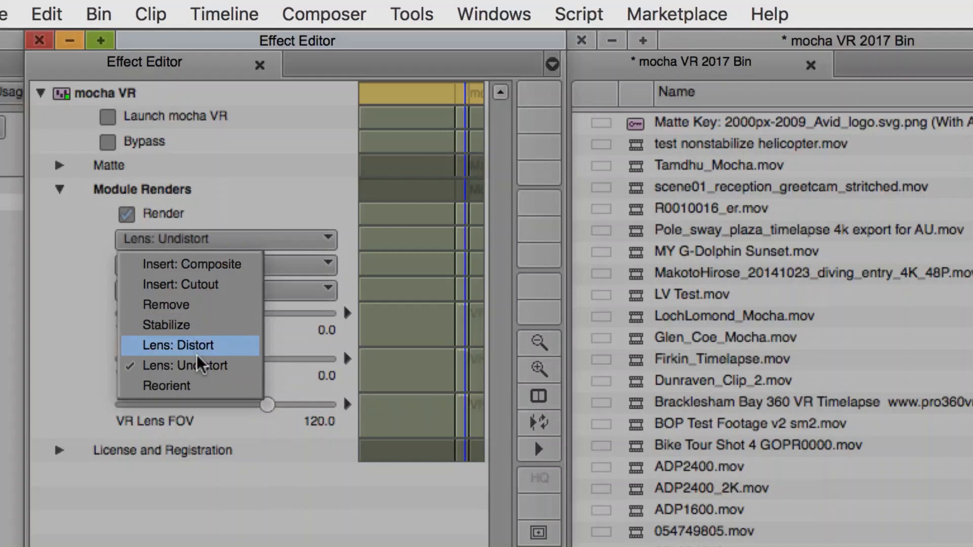
mouse_move(205, 264)
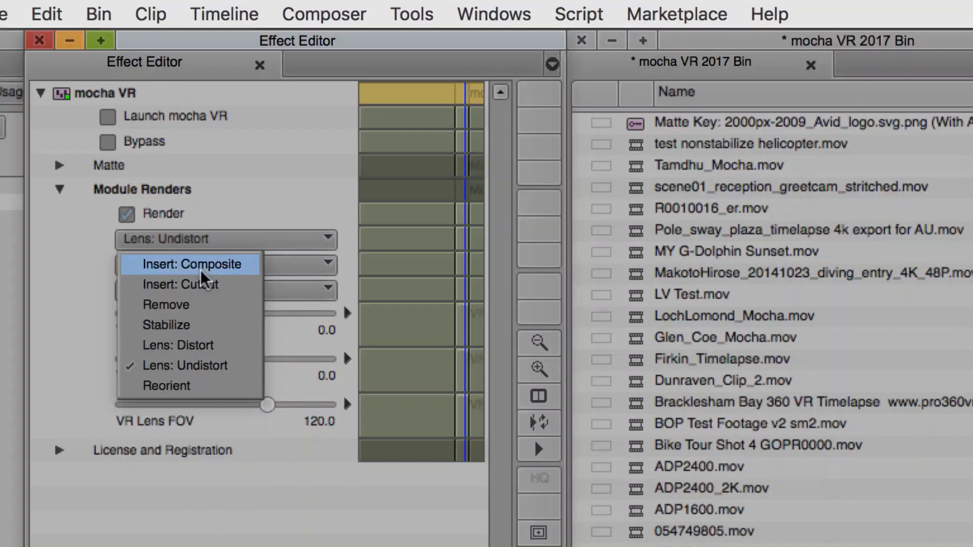
mouse_move(205, 284)
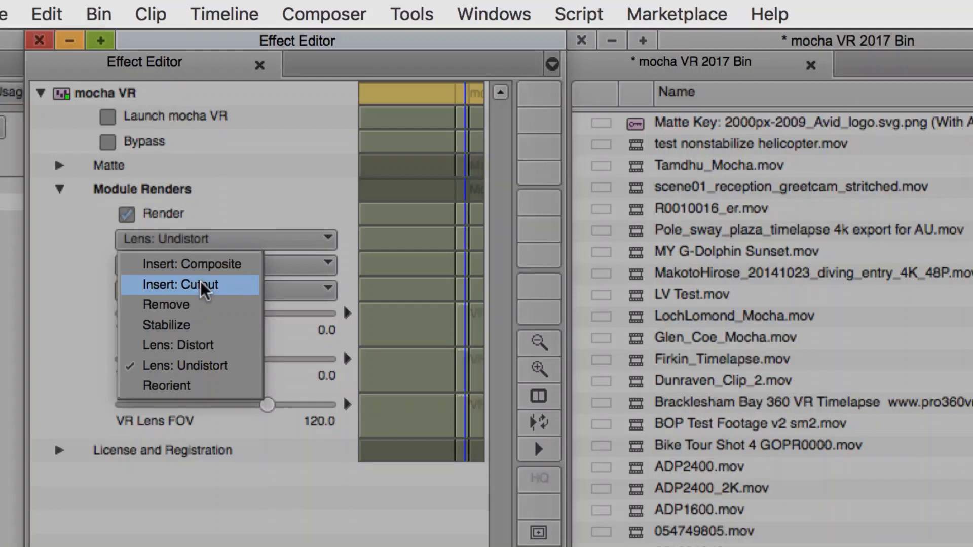
mouse_move(205, 301)
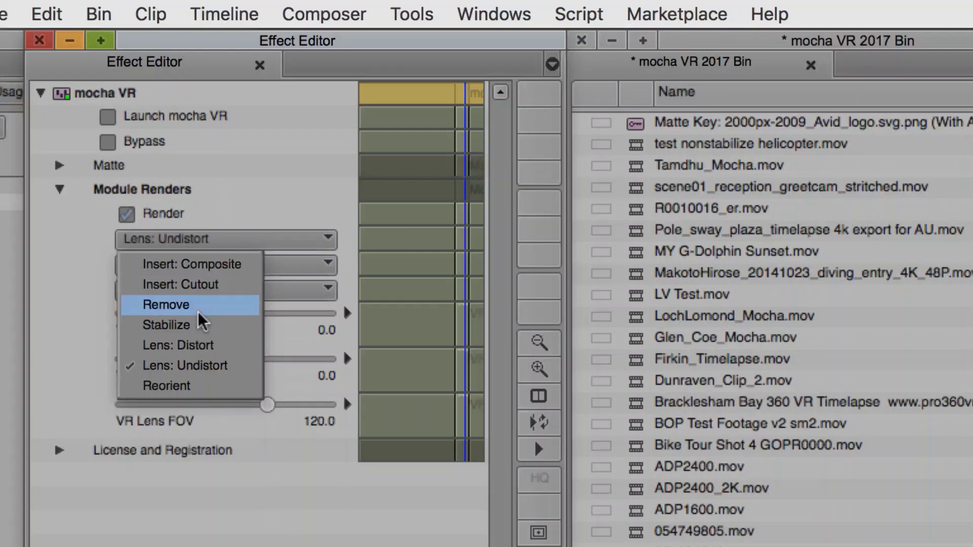
mouse_move(191, 326)
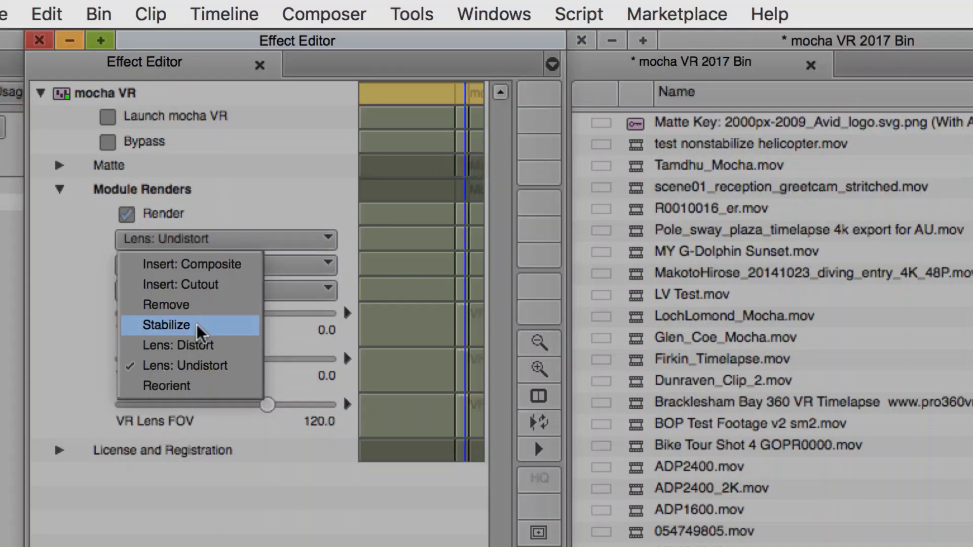
mouse_move(197, 345)
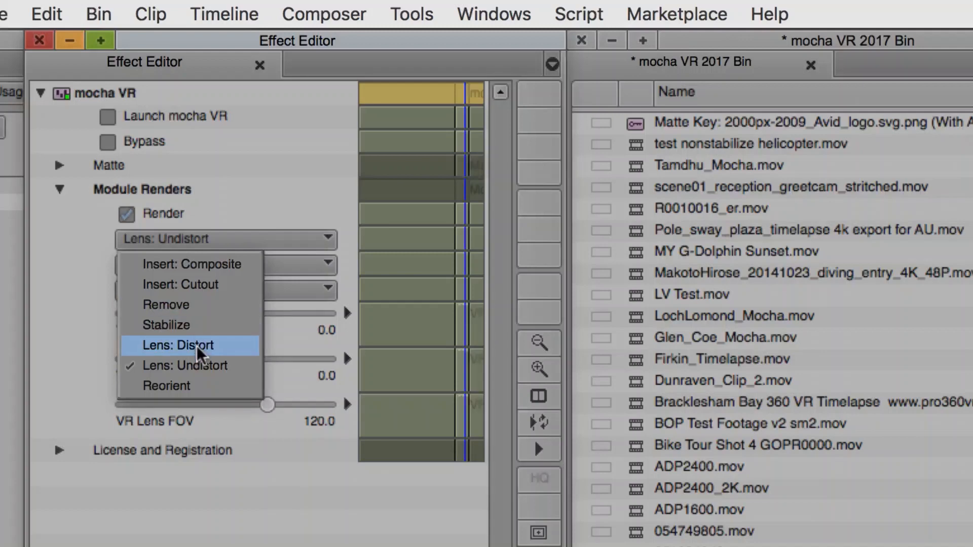
mouse_move(189, 365)
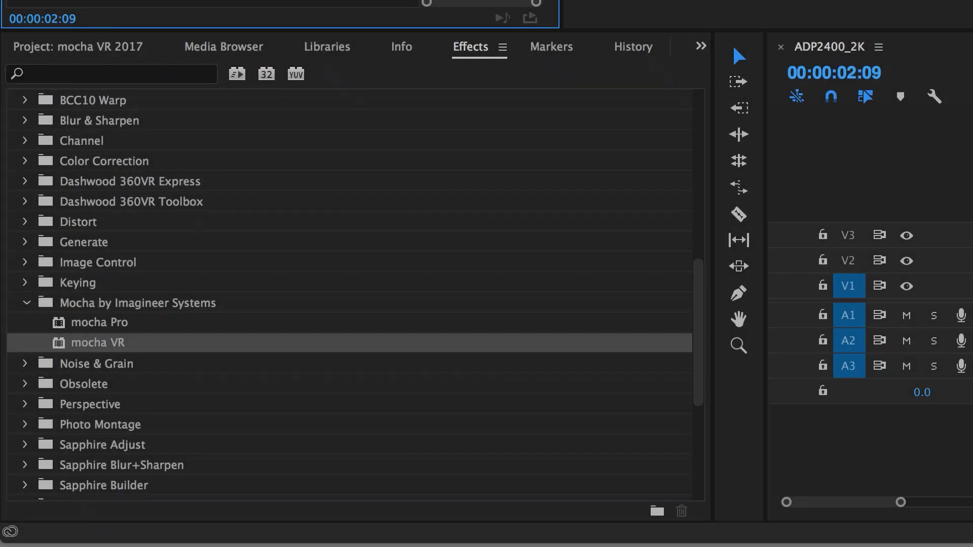
mouse_move(94, 345)
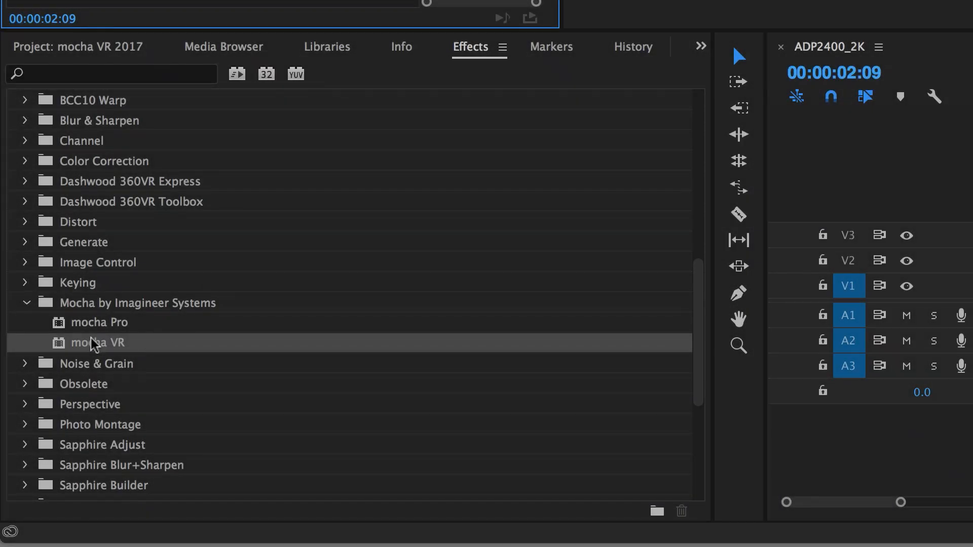
Enable Render for the mocha VR effect's module output in Premiere Pro's Effect Controls.
scroll(up, 3)
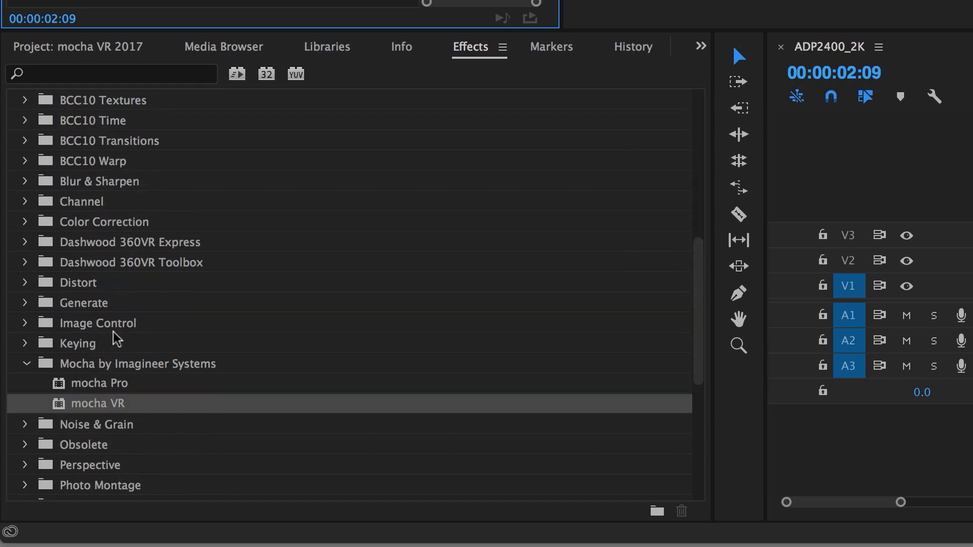
scroll(down, 3)
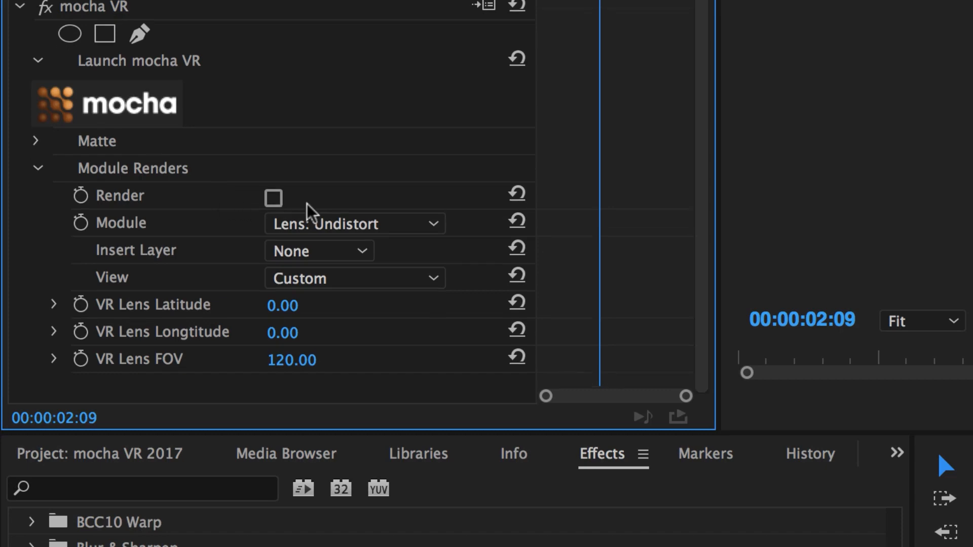
click(353, 224)
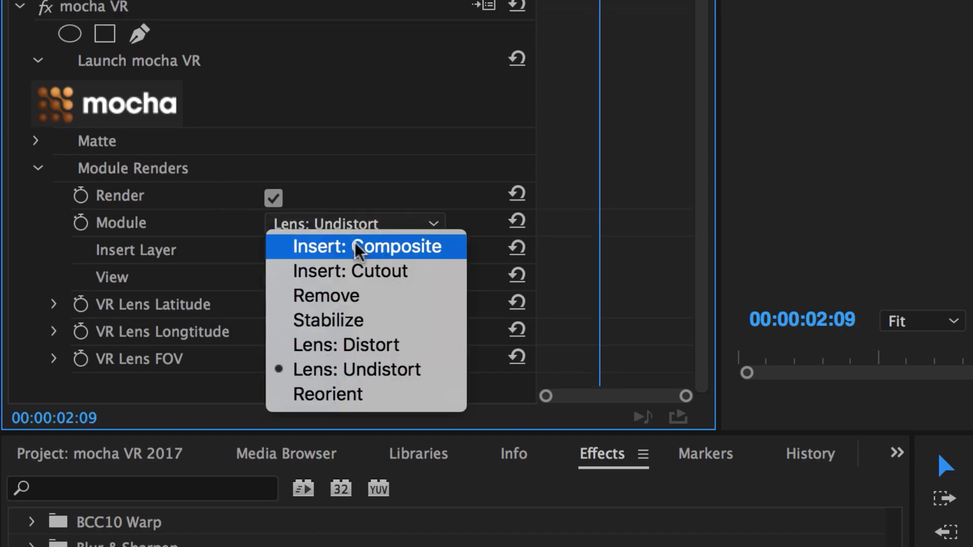
mouse_move(348, 345)
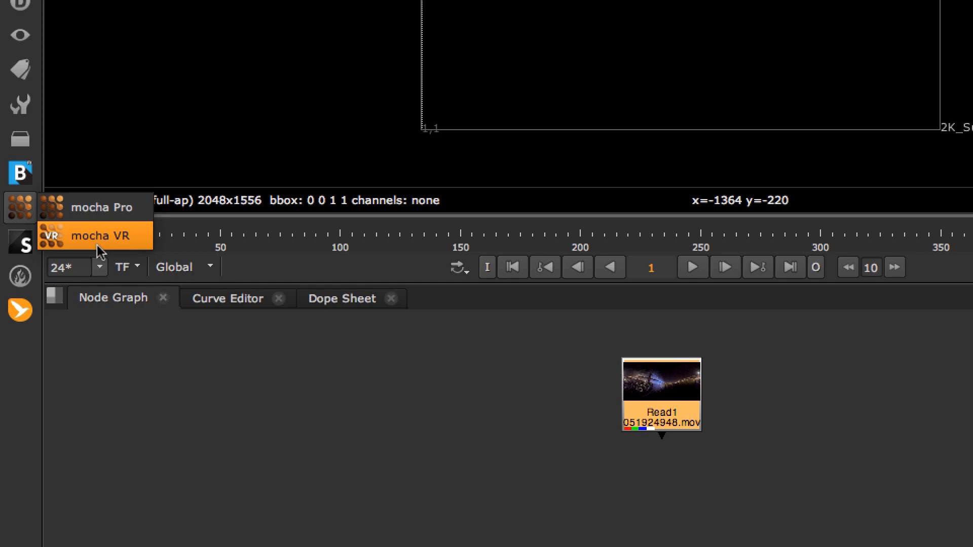
Add a mocha VR node via 'mocha vr' search after Read1 and expand its Module Renders.
click(99, 236)
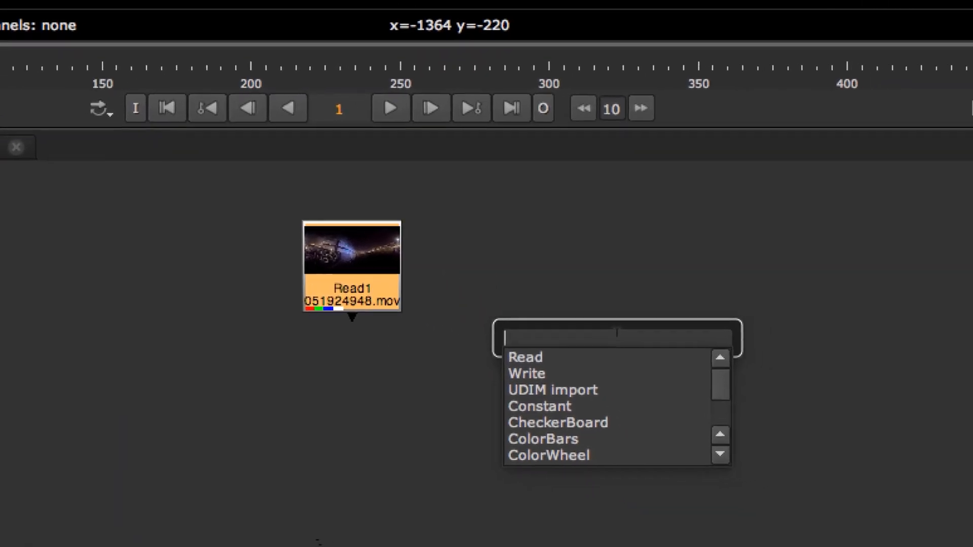
text(mocha vr)
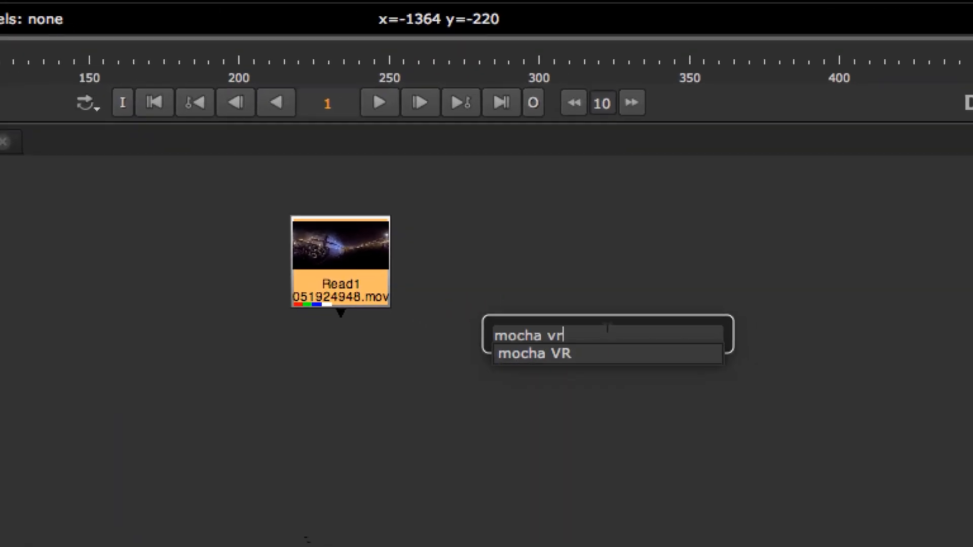
click(534, 353)
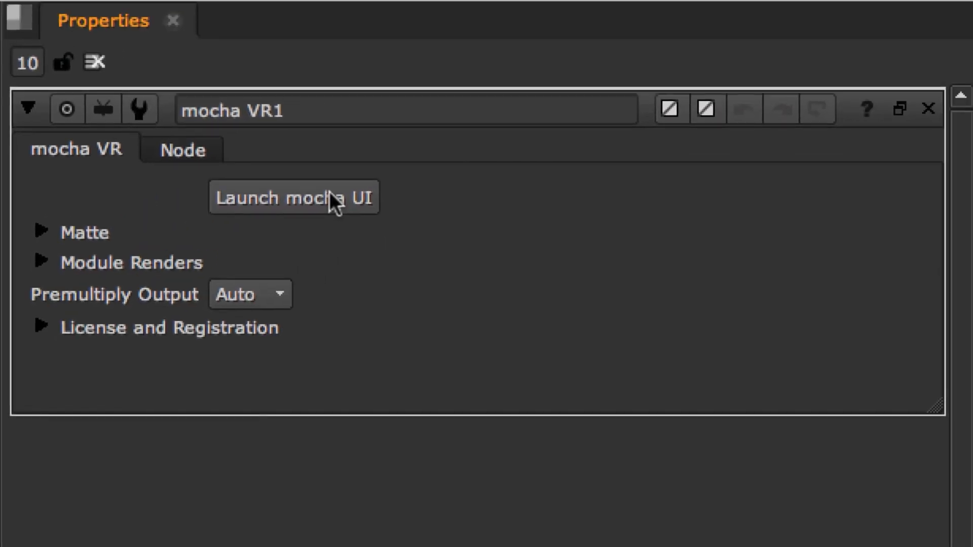
click(294, 198)
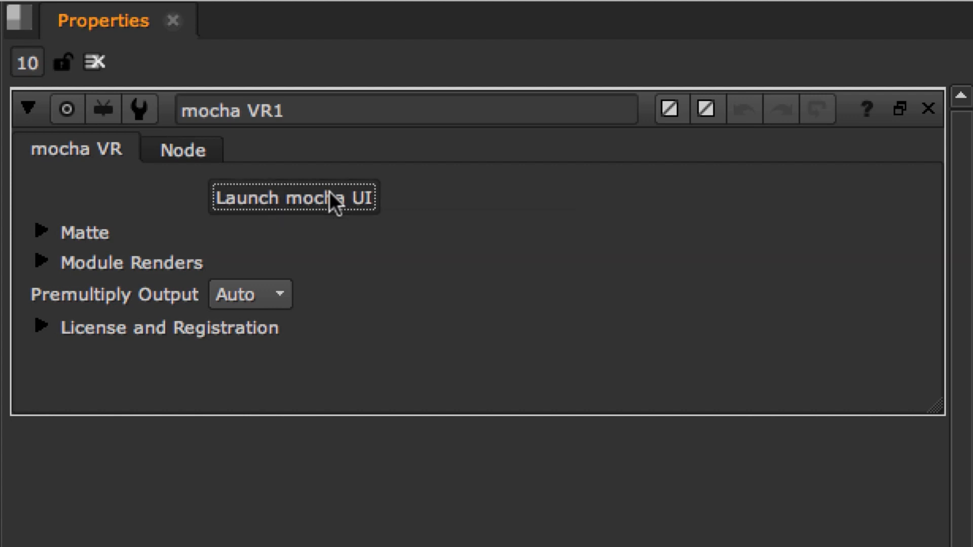
click(42, 262)
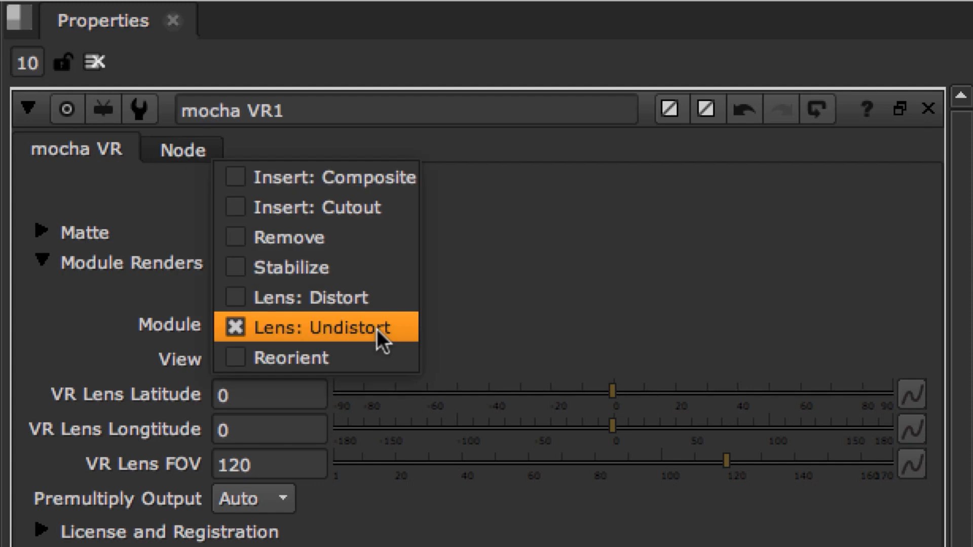
mouse_move(339, 359)
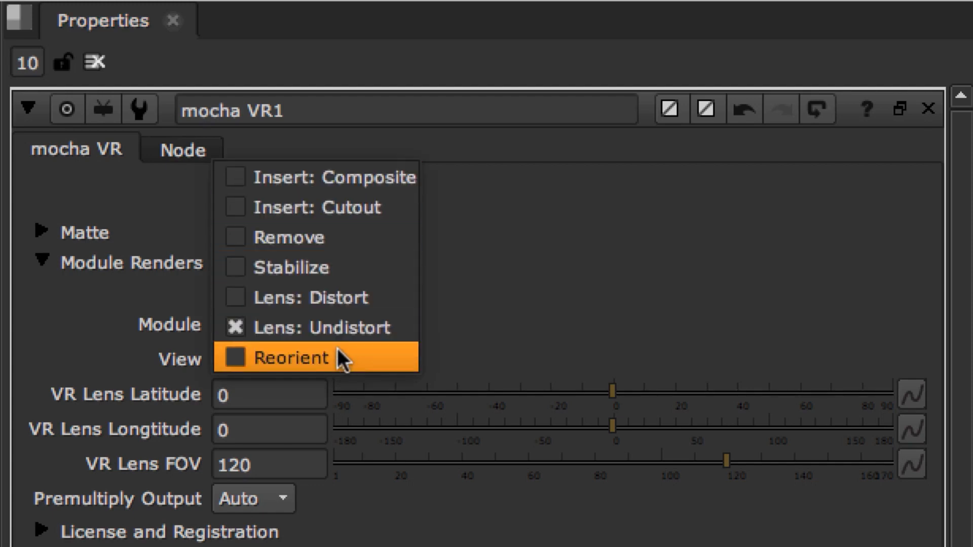
mouse_move(322, 267)
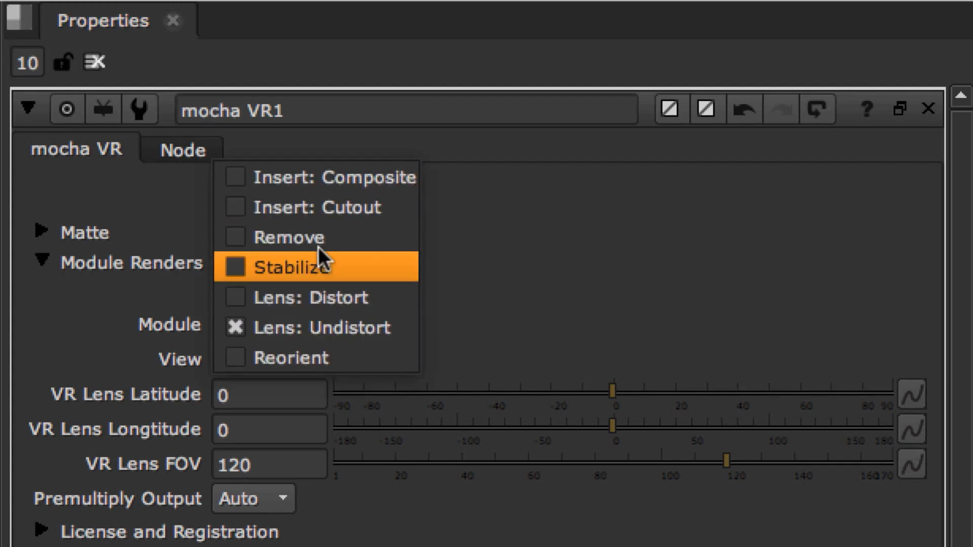